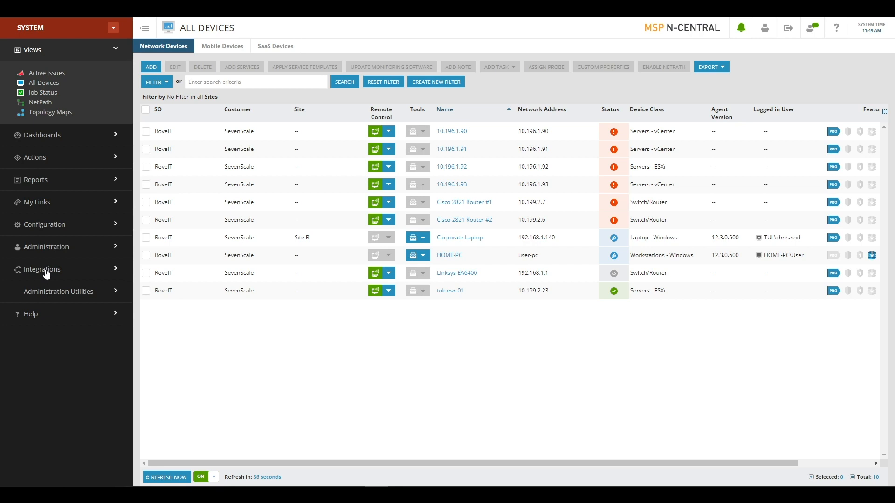
# - Reach Integration Management from the sidebar and expand the Endpoint Detection & Response description
pyautogui.click(41, 269)
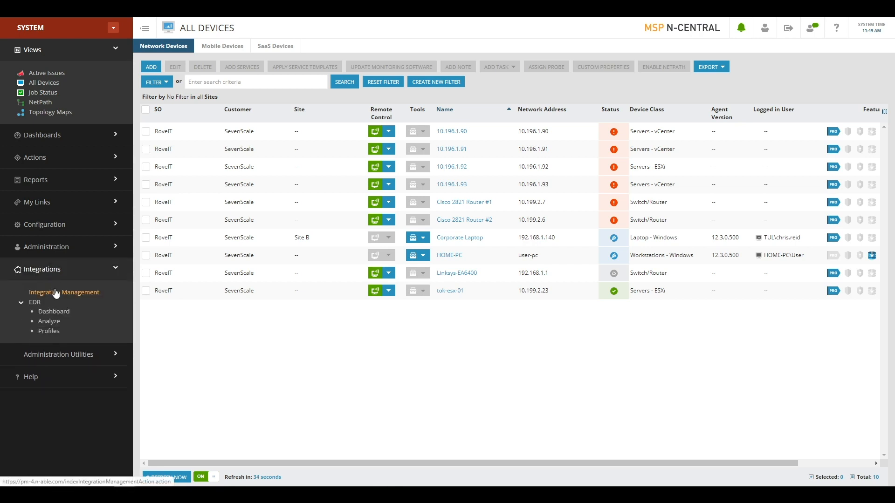
pyautogui.click(65, 292)
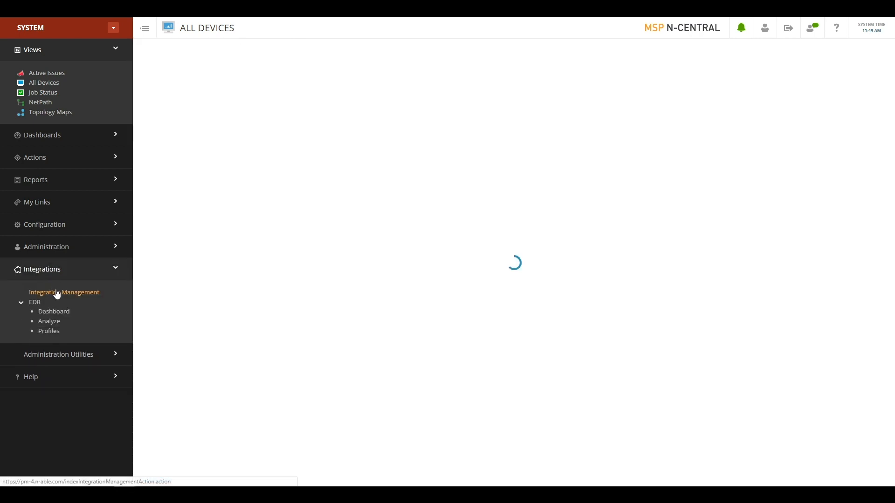
pyautogui.click(64, 292)
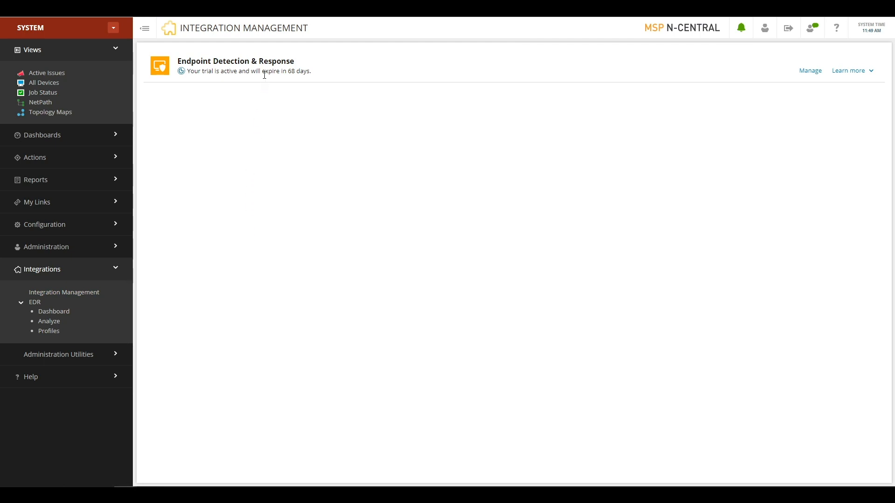
pyautogui.moveTo(386, 76)
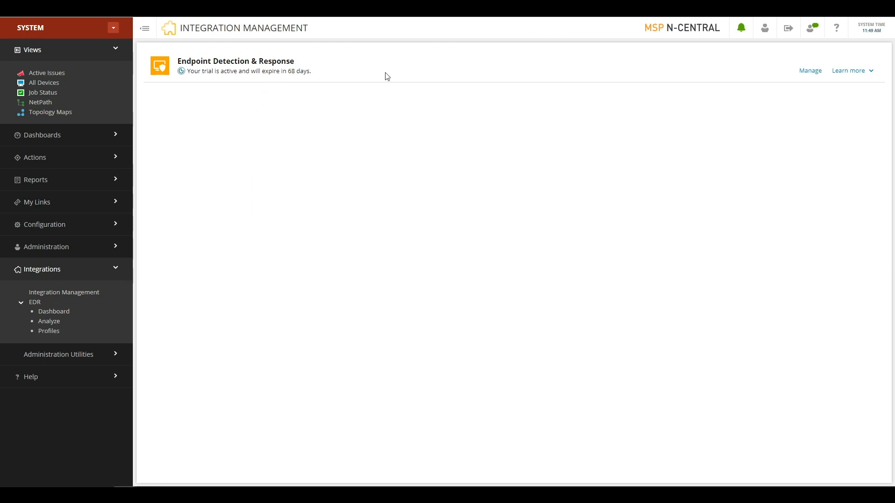
pyautogui.click(850, 70)
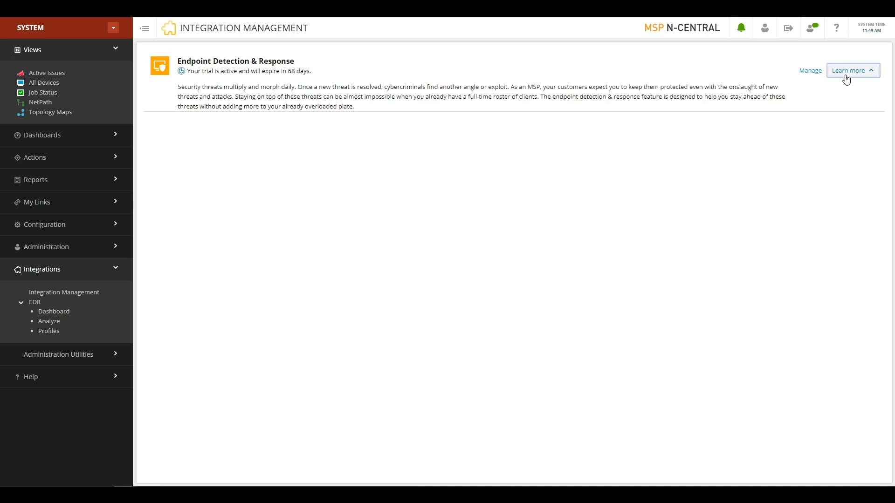
pyautogui.moveTo(790, 104)
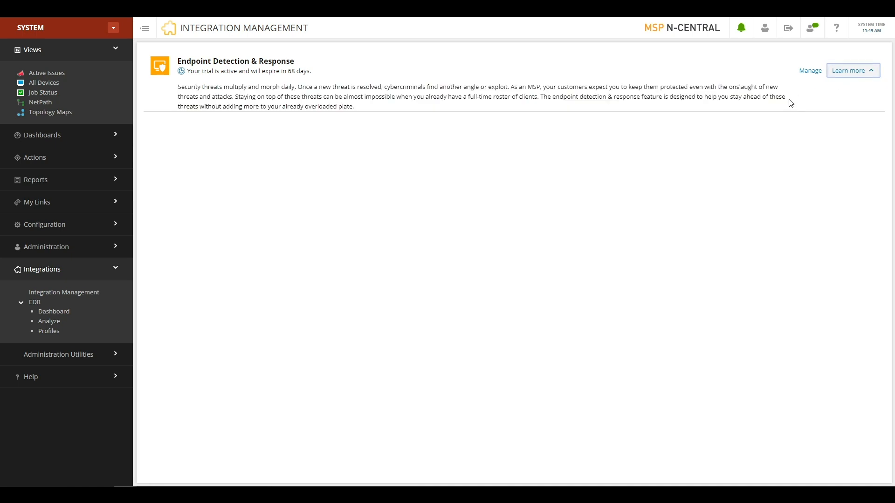
pyautogui.moveTo(795, 93)
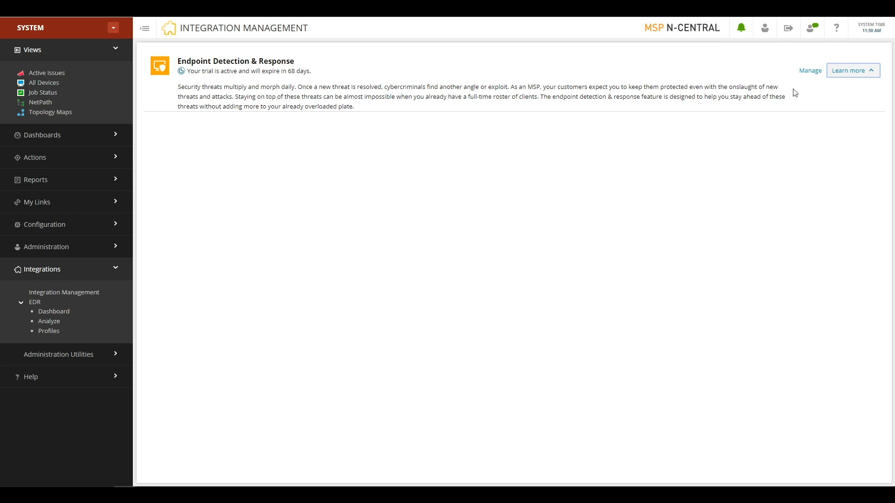
pyautogui.moveTo(808, 70)
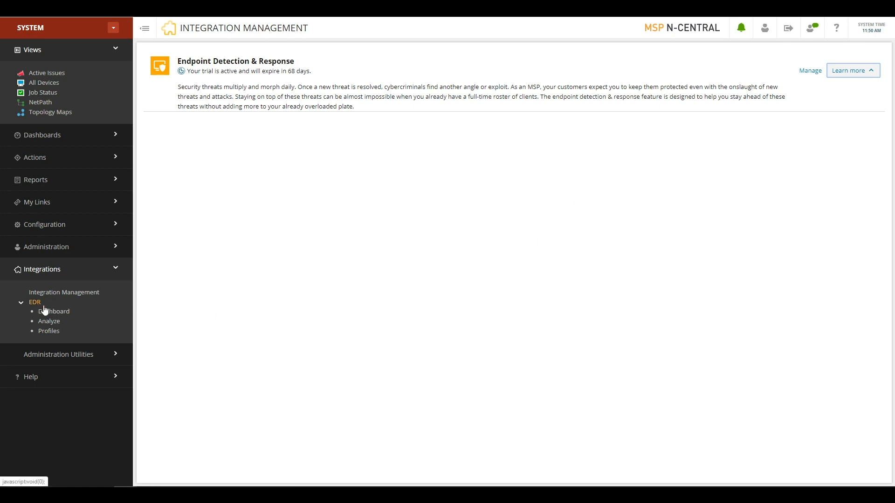
pyautogui.moveTo(48, 330)
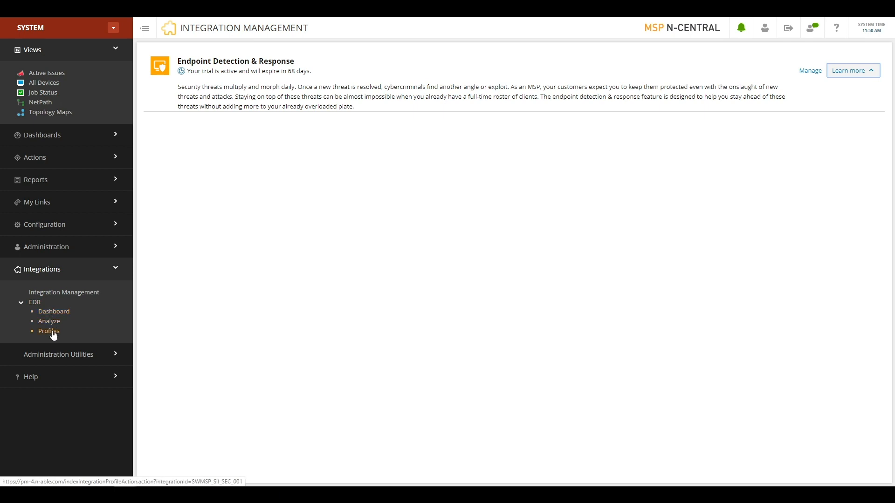
pyautogui.moveTo(79, 334)
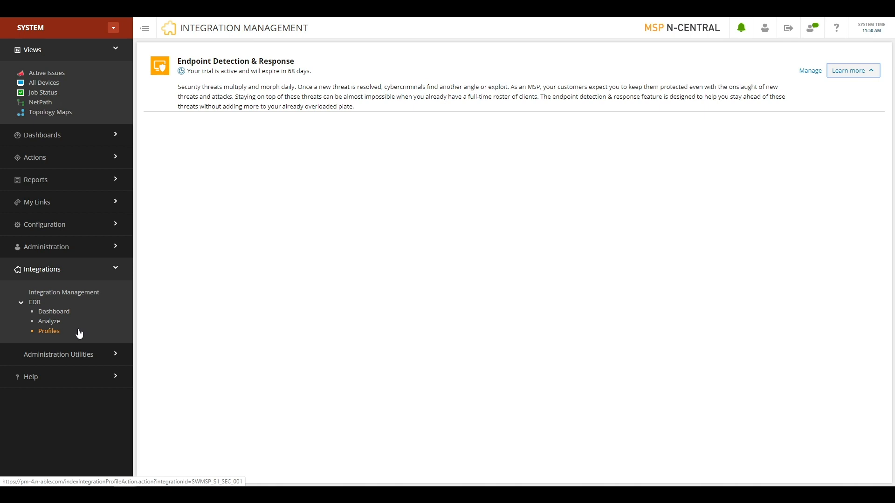
# - Begin adding a new profile from the EDR Profiles list
pyautogui.click(49, 331)
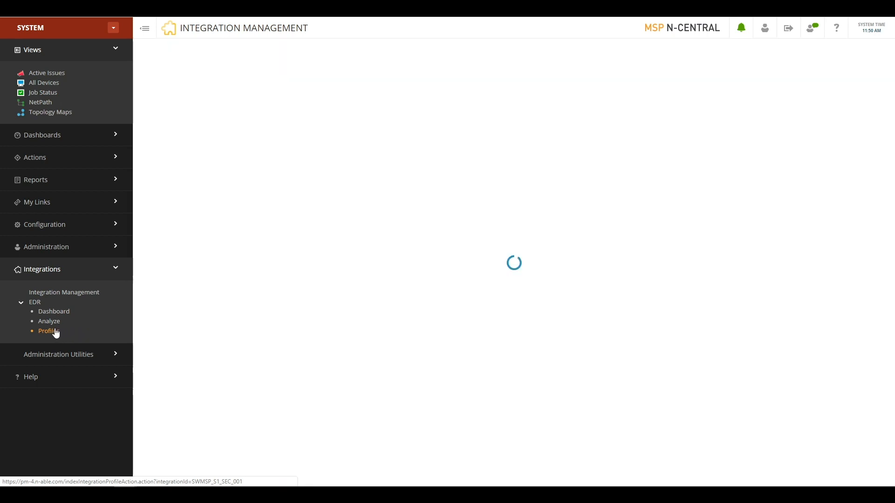
pyautogui.click(47, 331)
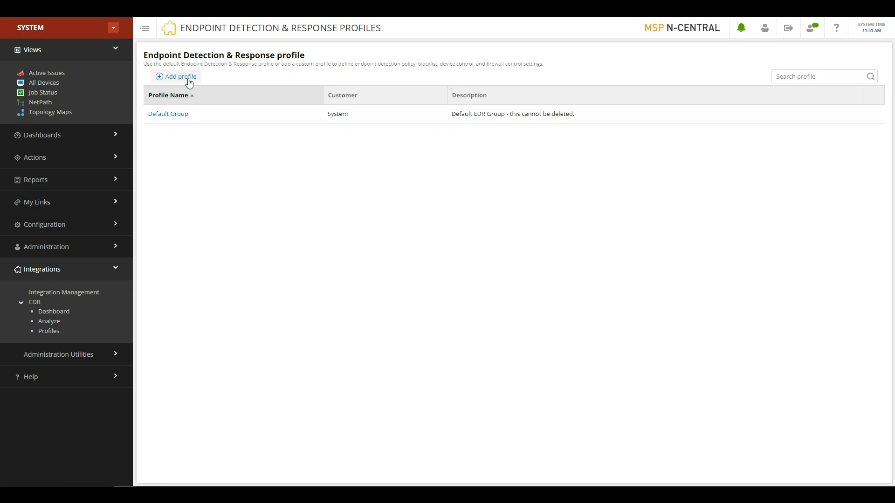
pyautogui.click(176, 76)
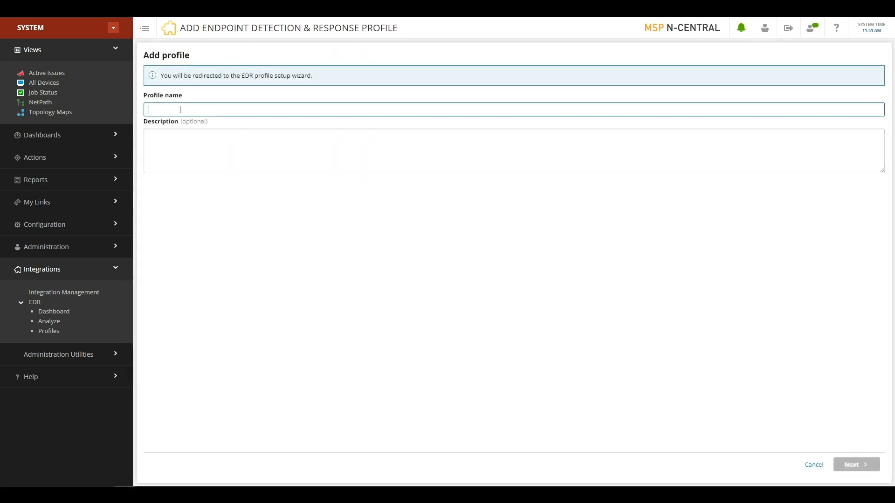
# - Name the profile 'Server Settings', described as configuring EDR on server-class devices
pyautogui.write('Server Settings')
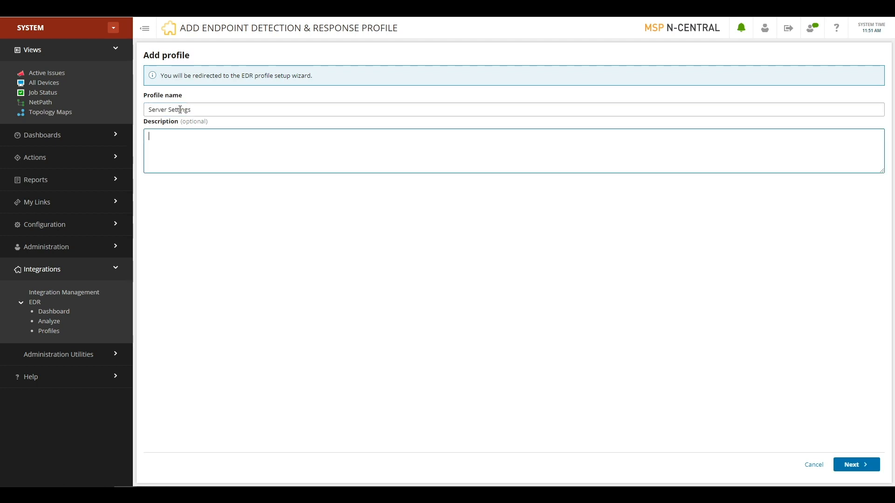
pyautogui.write('Configures EDR on Server-c')
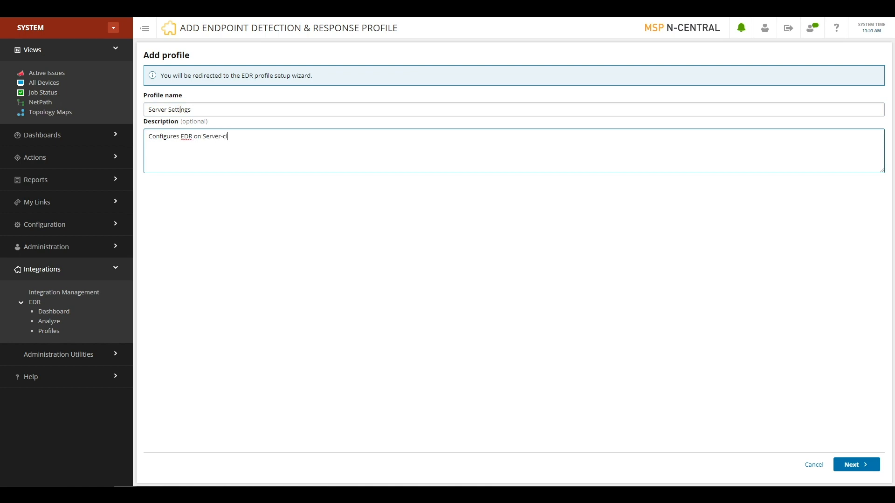
pyautogui.write('lass devices.')
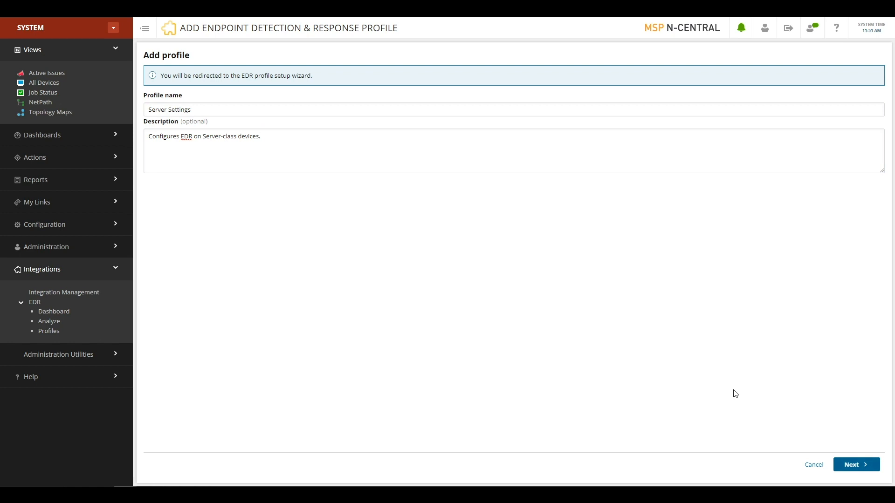
# - Proceed through the profile wizard and return to the Profiles list showing Server Settings
pyautogui.click(856, 464)
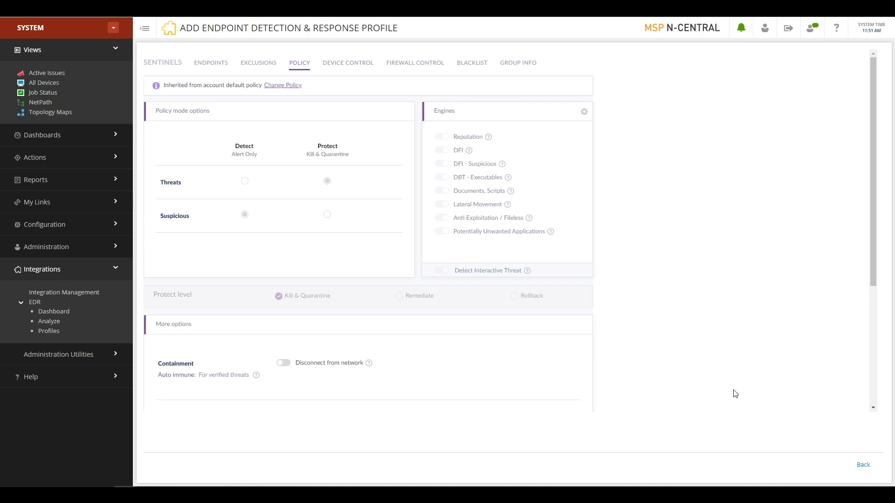
pyautogui.moveTo(724, 365)
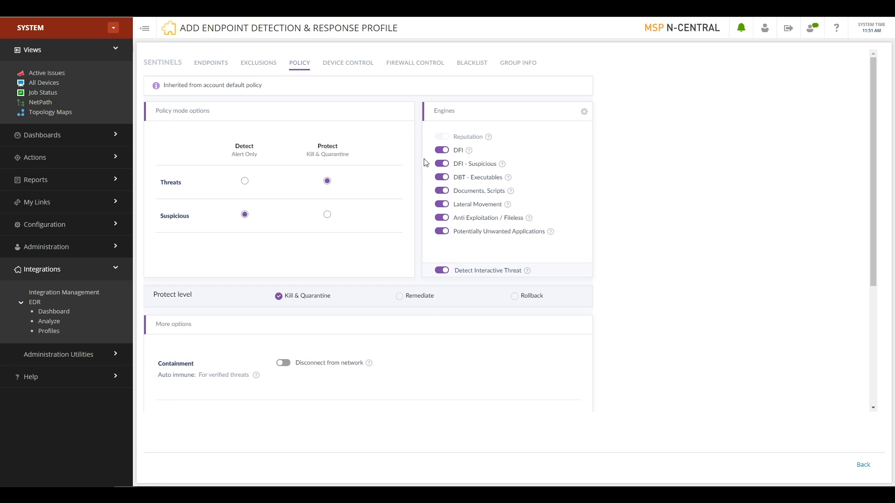
pyautogui.moveTo(181, 228)
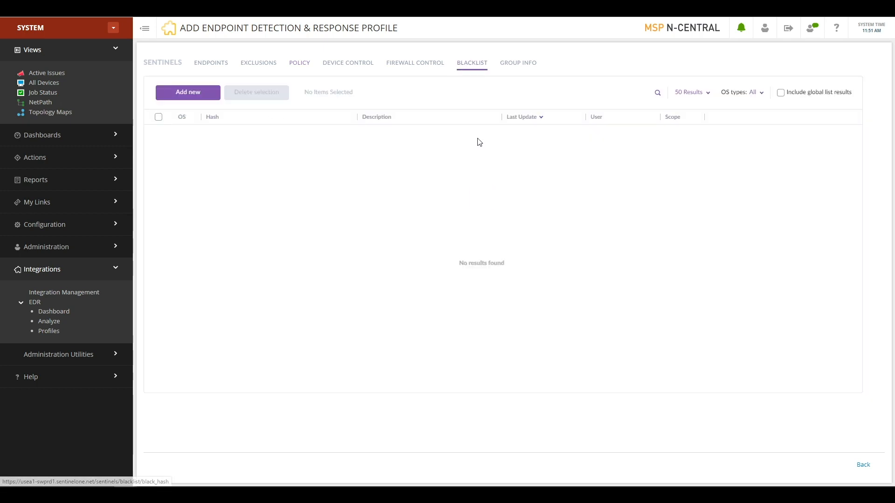
pyautogui.click(258, 63)
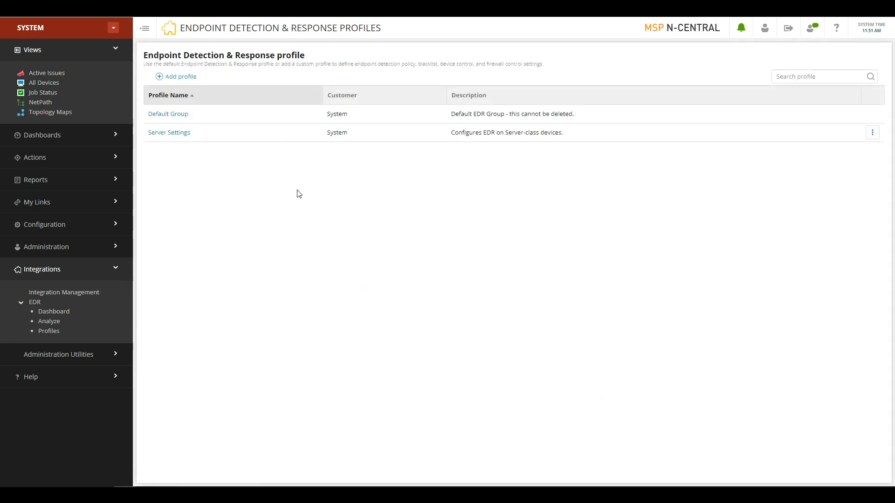
pyautogui.moveTo(293, 190)
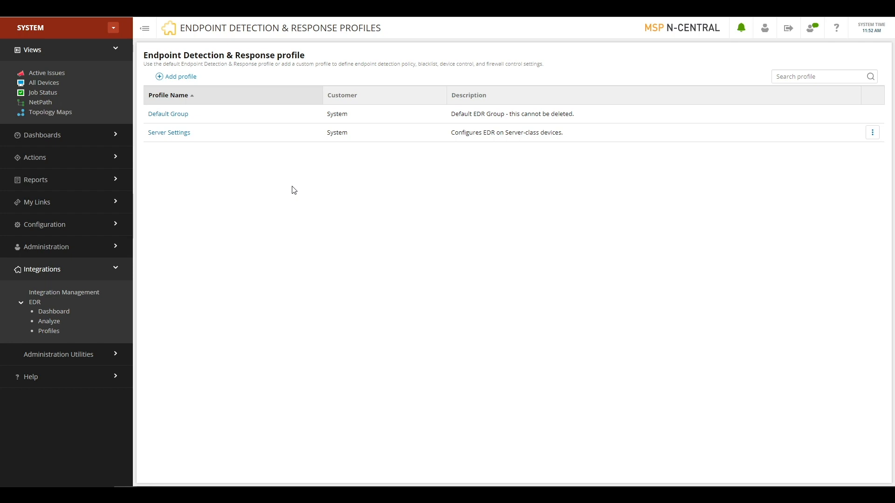
pyautogui.moveTo(43, 92)
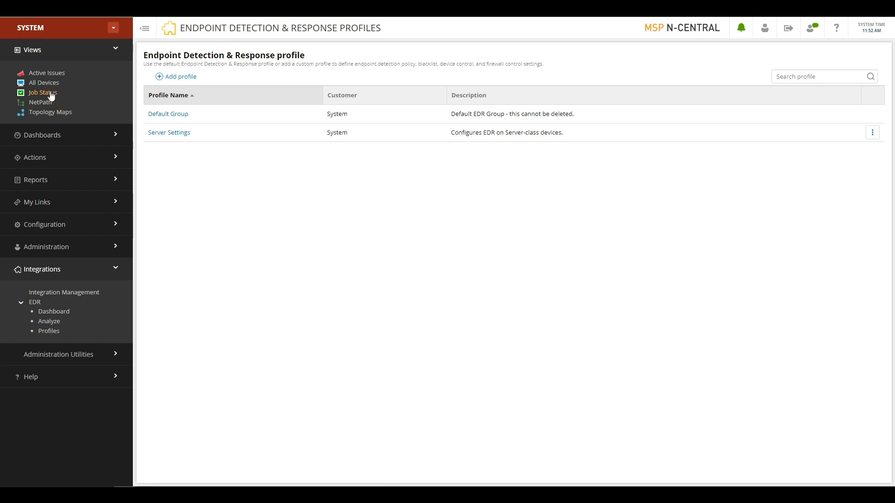
# - Return to the All Devices list to reach the Corporate Laptop
pyautogui.click(43, 83)
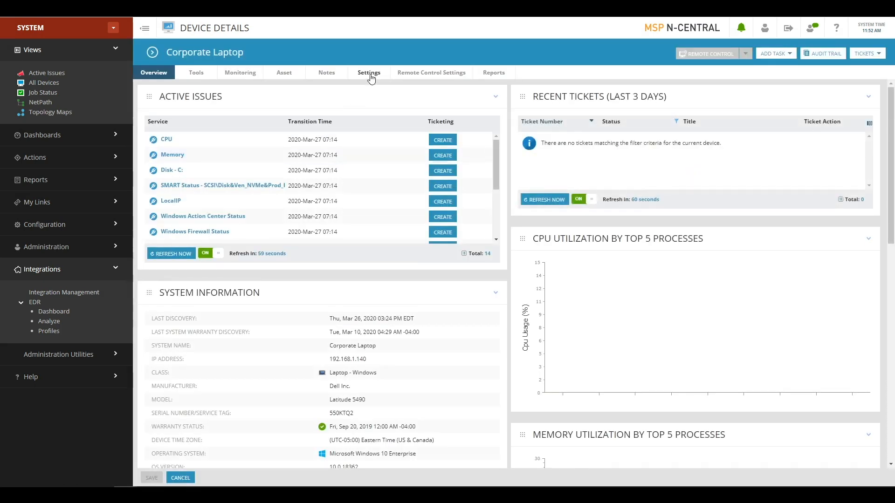
# - In Corporate Laptop's EDR settings, select the Server Settings profile for deployment
pyautogui.click(369, 72)
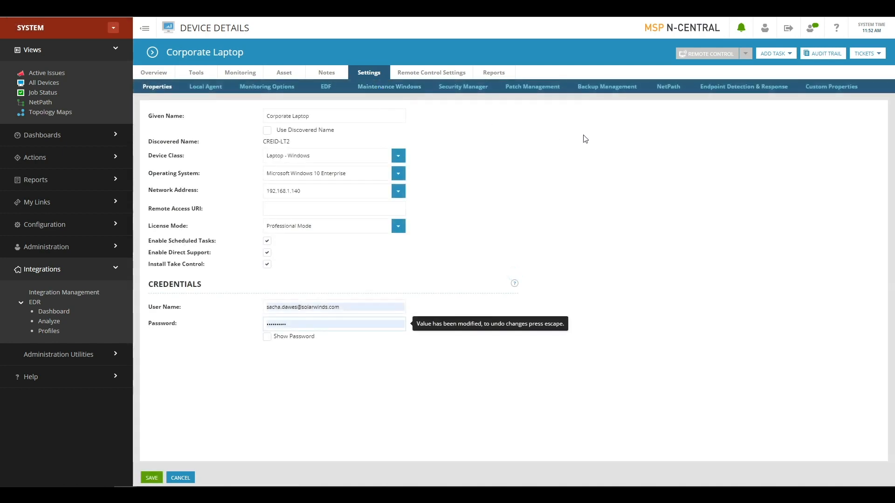
pyautogui.moveTo(744, 85)
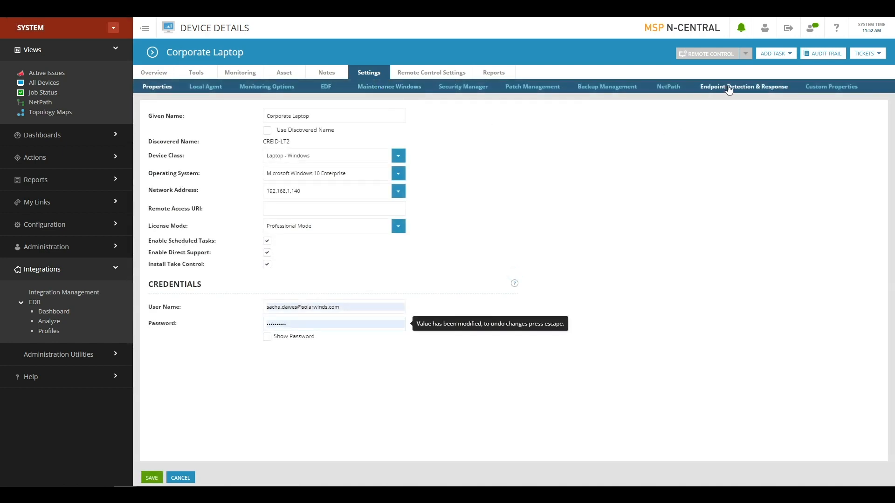
pyautogui.click(743, 86)
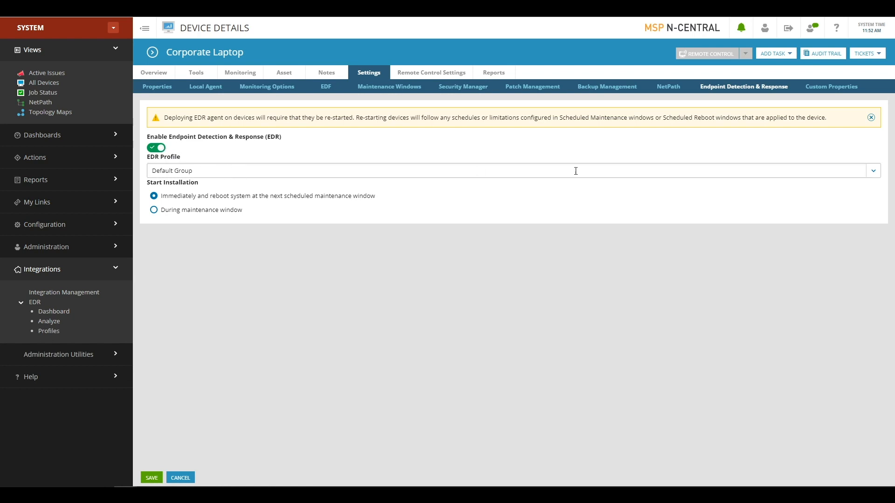
pyautogui.click(514, 171)
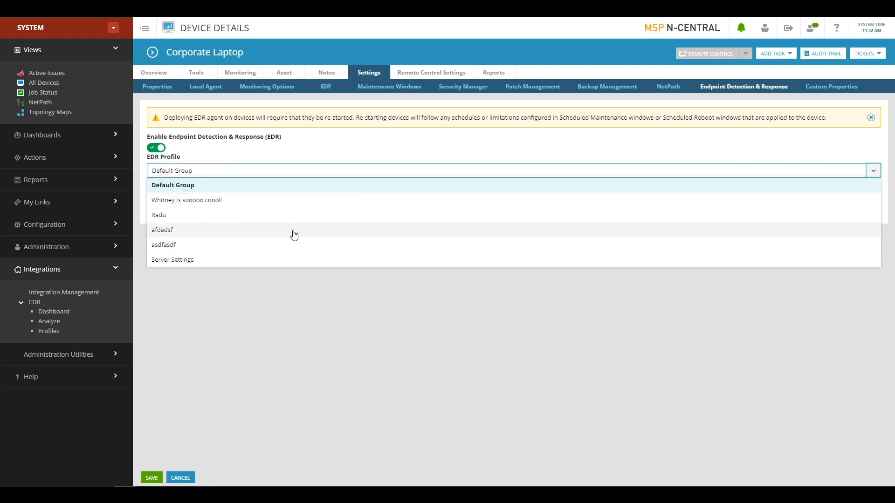
pyautogui.click(172, 260)
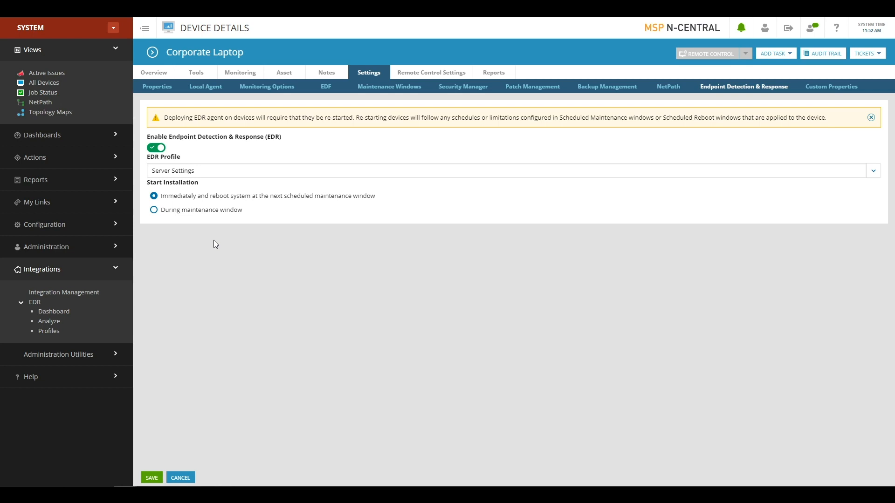
pyautogui.moveTo(388, 87)
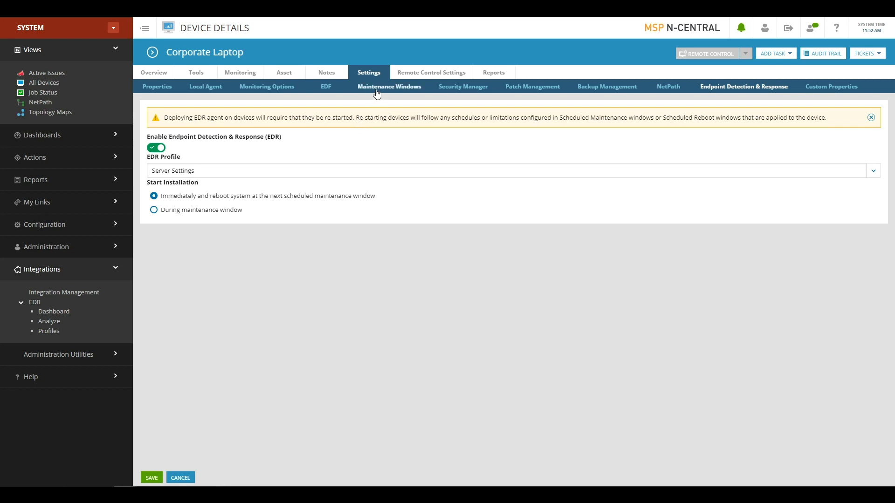
# - Review a Scheduled Maintenance (Integrations) window for the laptop, then leave its Schedule Configuration
pyautogui.click(389, 86)
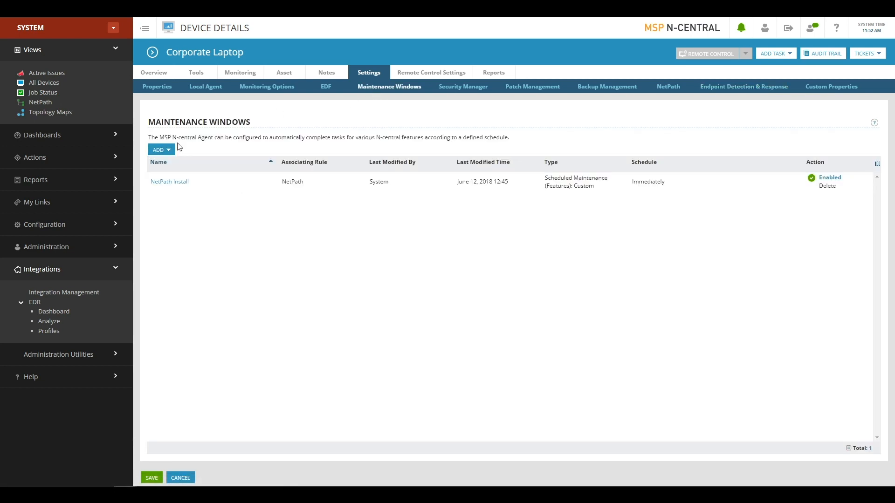
pyautogui.click(161, 149)
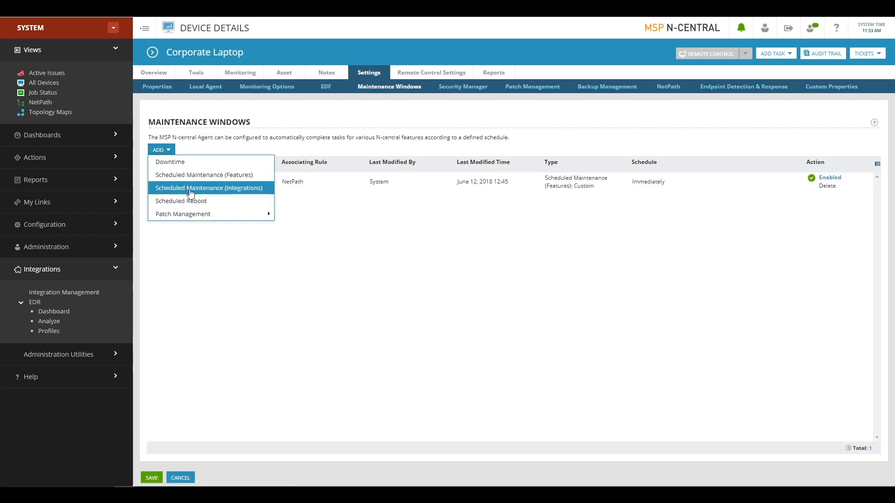
pyautogui.click(208, 187)
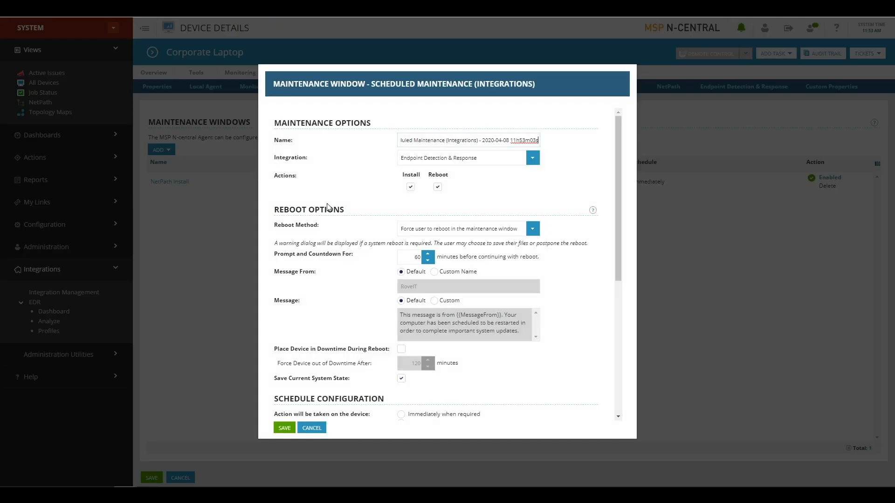
pyautogui.moveTo(430, 160)
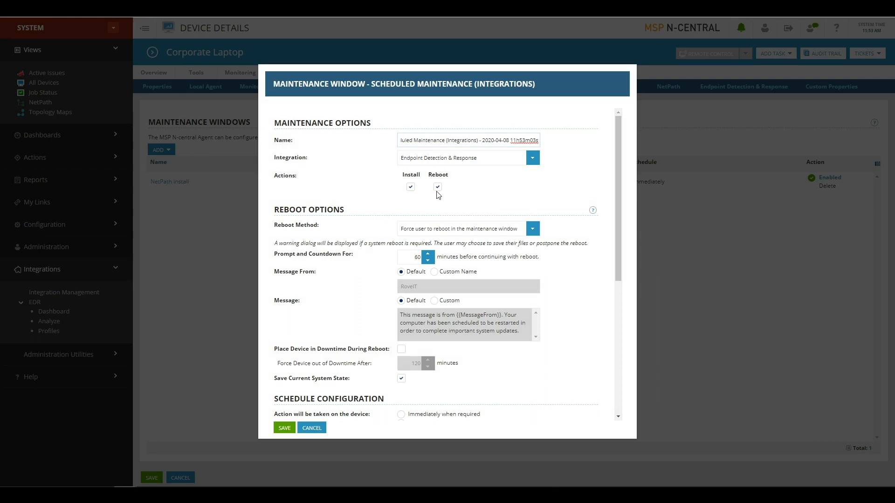
pyautogui.scroll(-3)
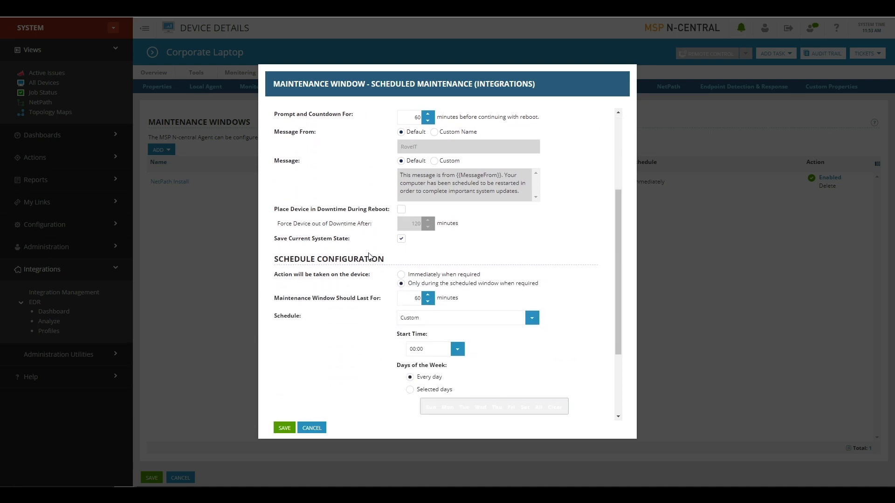
pyautogui.scroll(-3)
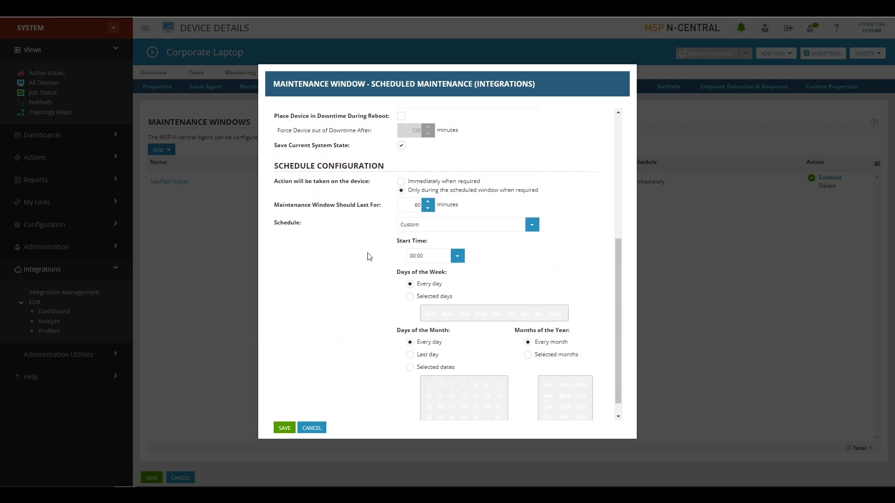
pyautogui.click(311, 428)
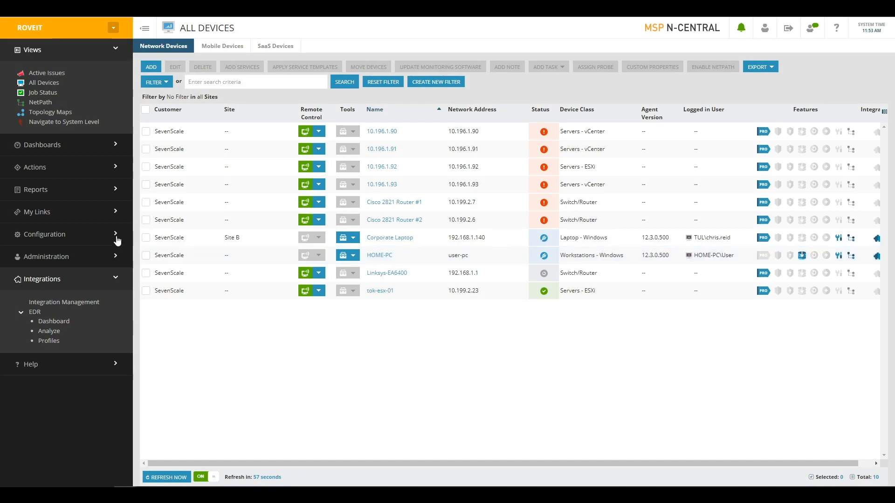
# - Expand Configuration > Monitoring in the sidebar to reach the Rules page
pyautogui.click(44, 234)
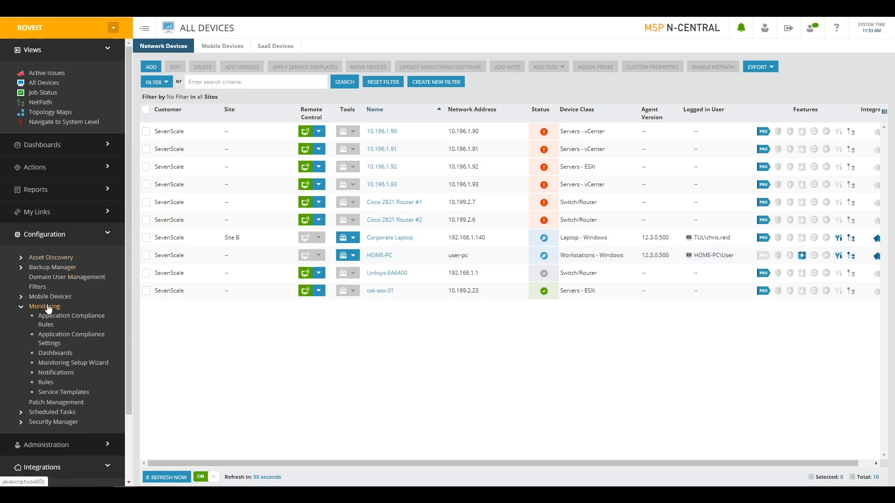
pyautogui.click(46, 382)
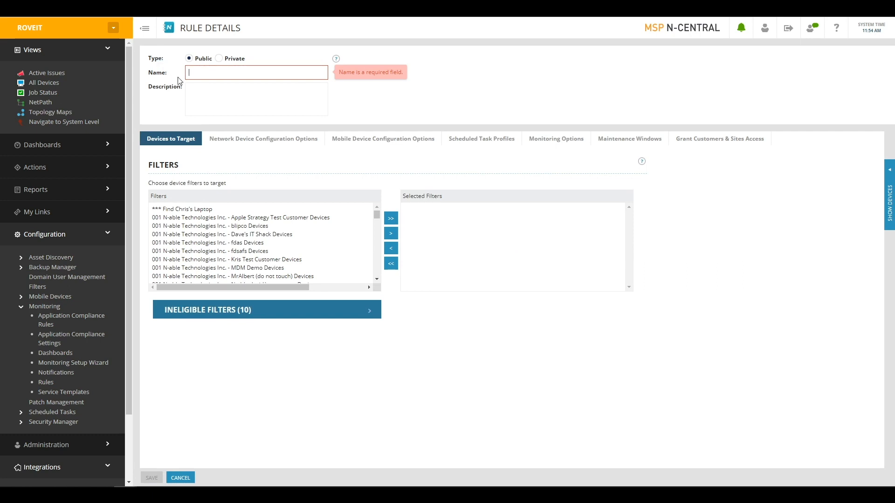
pyautogui.moveTo(184, 152)
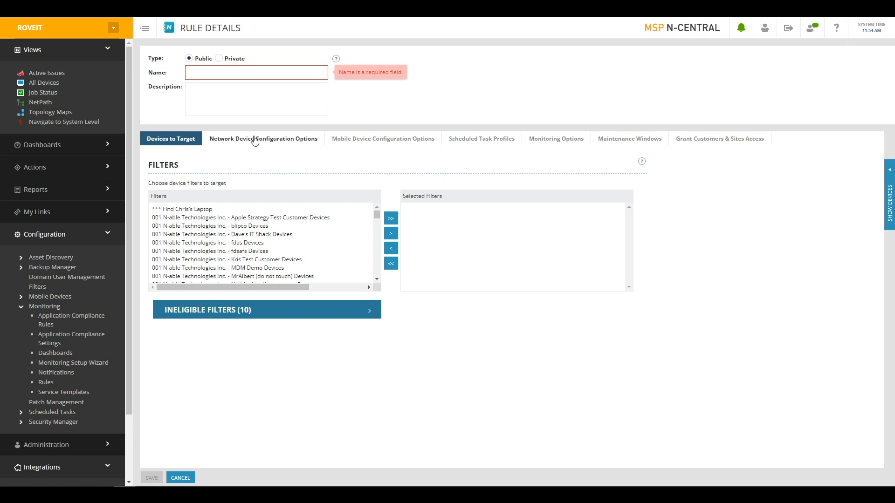
# - Set the rule's Endpoint Detection & Response option to Install using the Server Settings profile
pyautogui.click(263, 139)
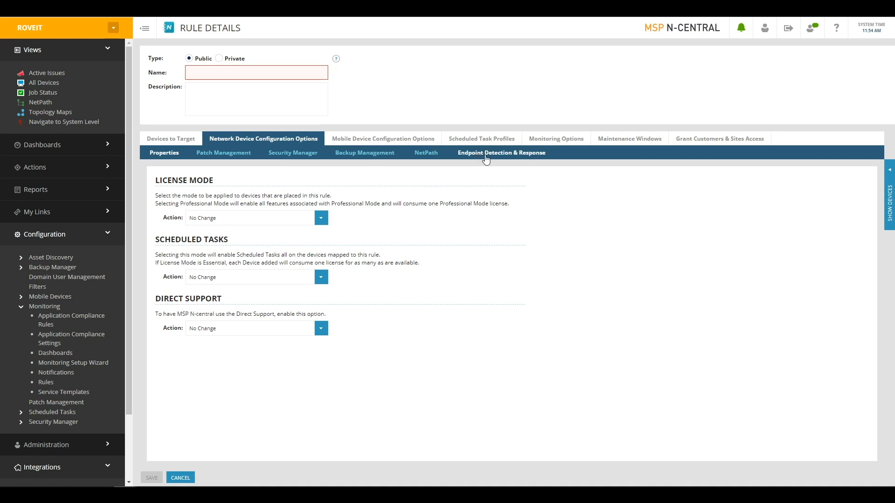
pyautogui.click(500, 152)
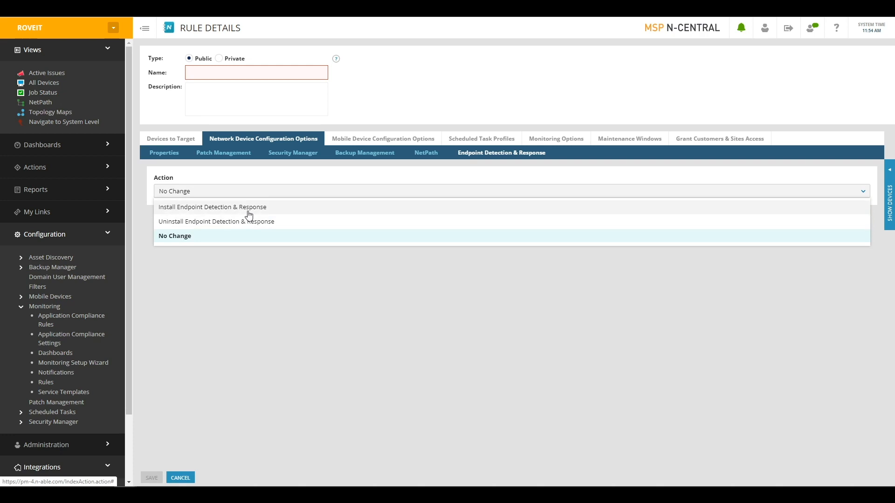
pyautogui.click(212, 207)
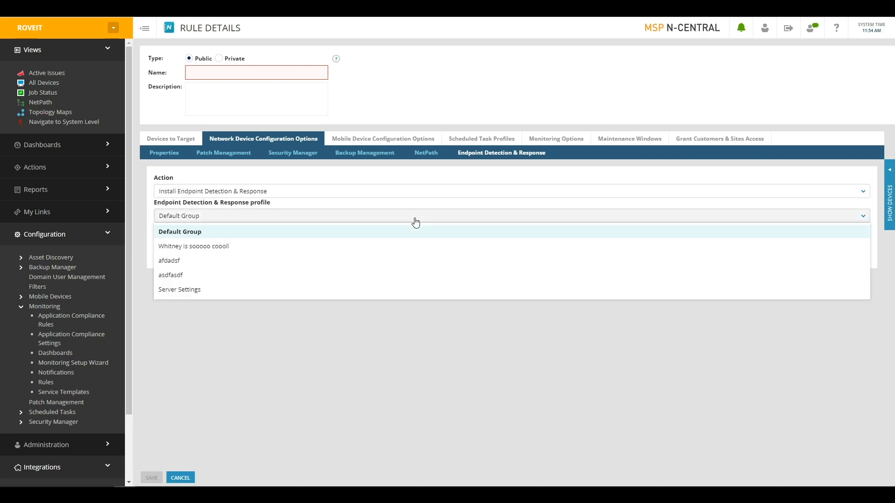
pyautogui.click(179, 288)
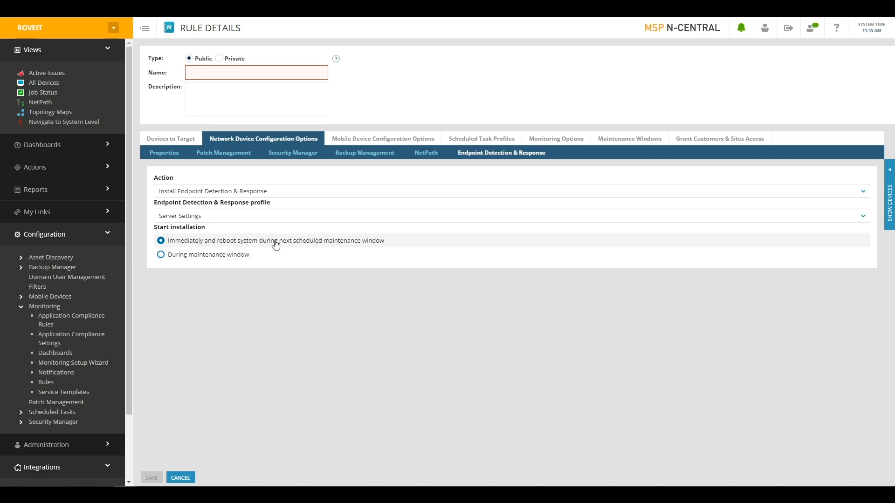
pyautogui.moveTo(628, 139)
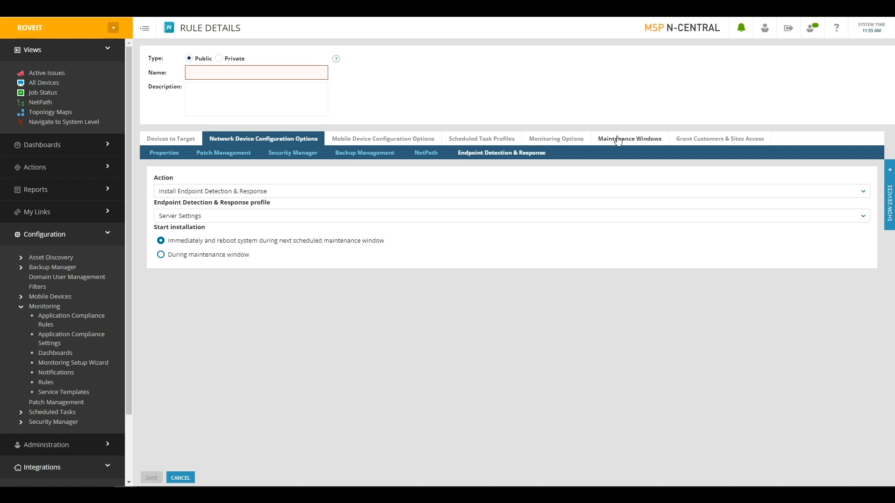
# - View a Scheduled Maintenance (Integrations) window form for the rule, then cancel it
pyautogui.click(628, 137)
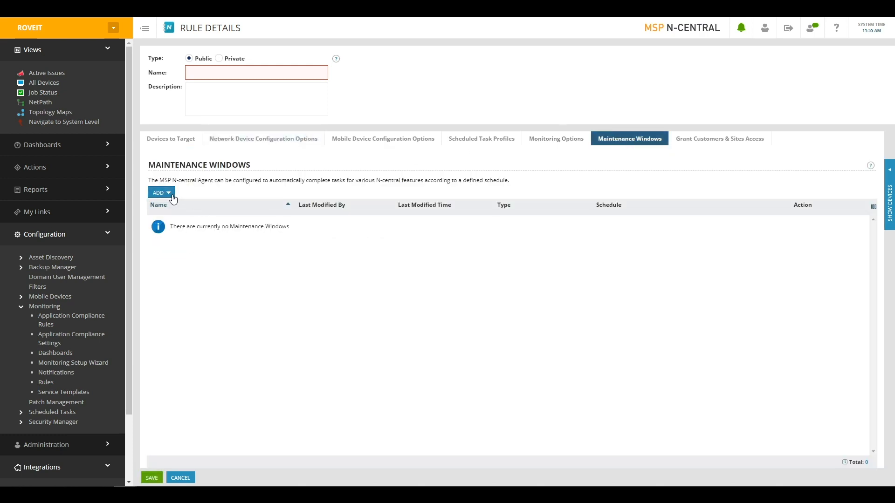
pyautogui.click(158, 192)
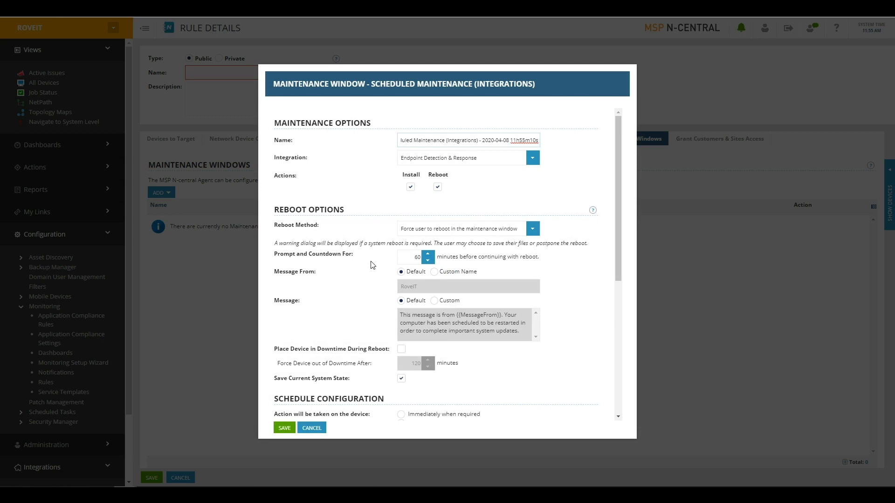
pyautogui.moveTo(390, 218)
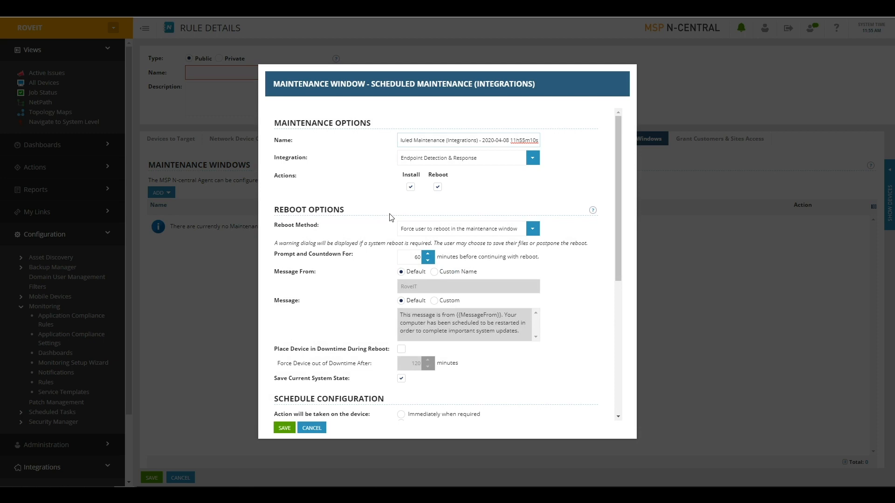
pyautogui.moveTo(394, 198)
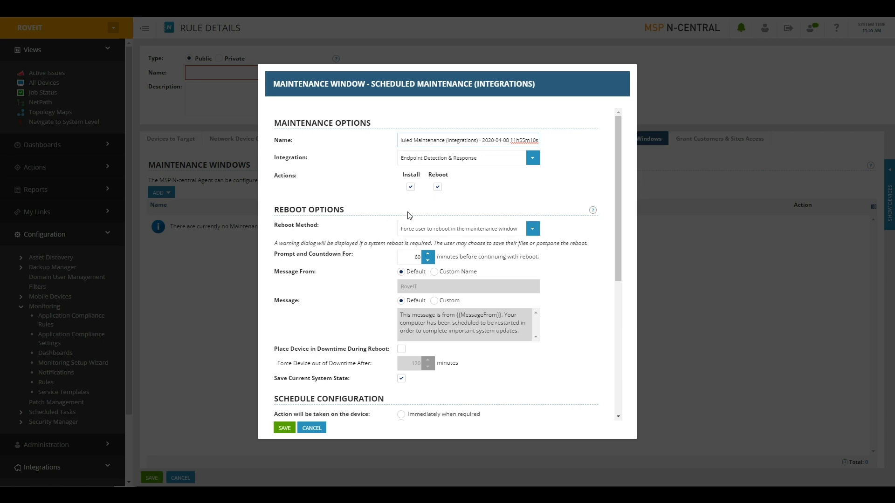
pyautogui.click(311, 428)
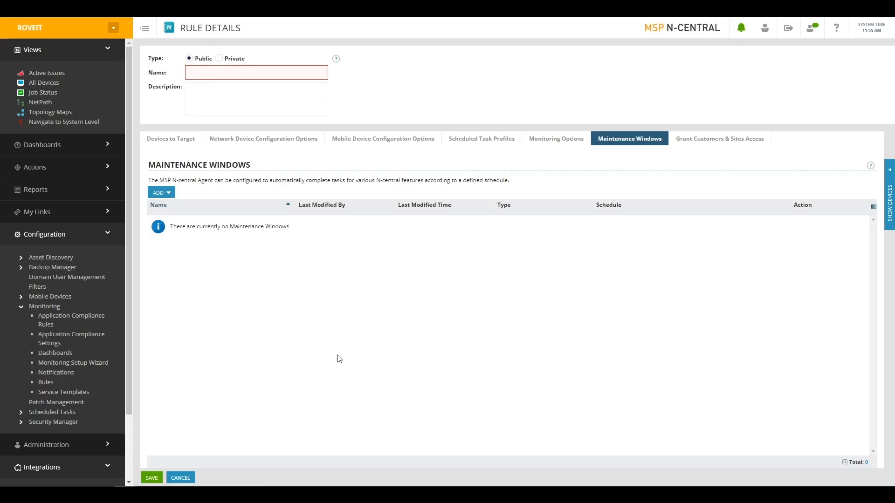
pyautogui.moveTo(337, 351)
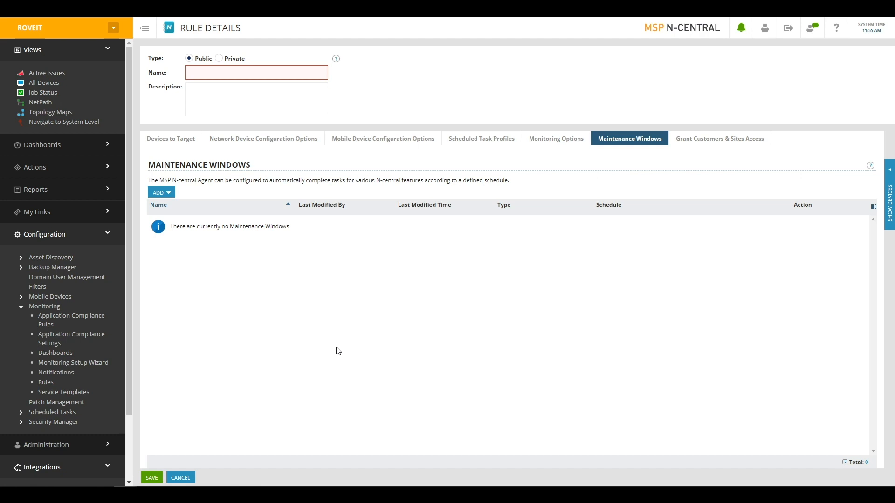
pyautogui.moveTo(170, 367)
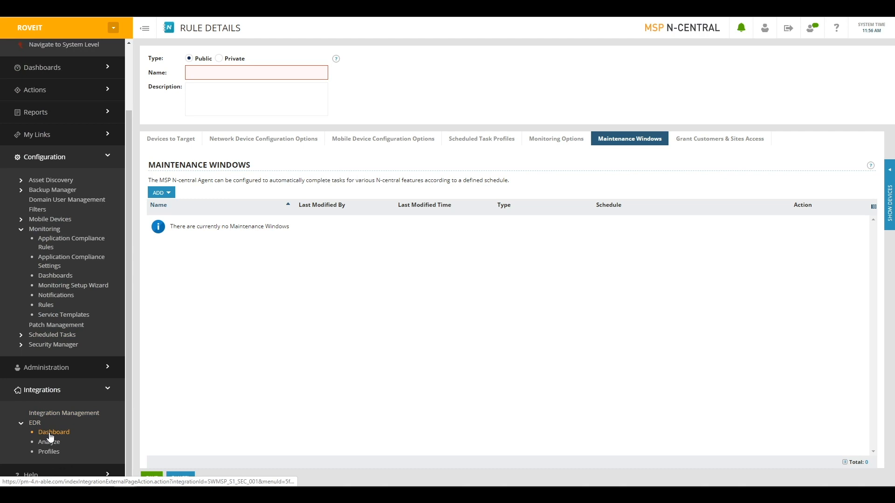
# - Review the EDR Dashboard's threat and endpoint tiles, which report no threats
pyautogui.click(54, 431)
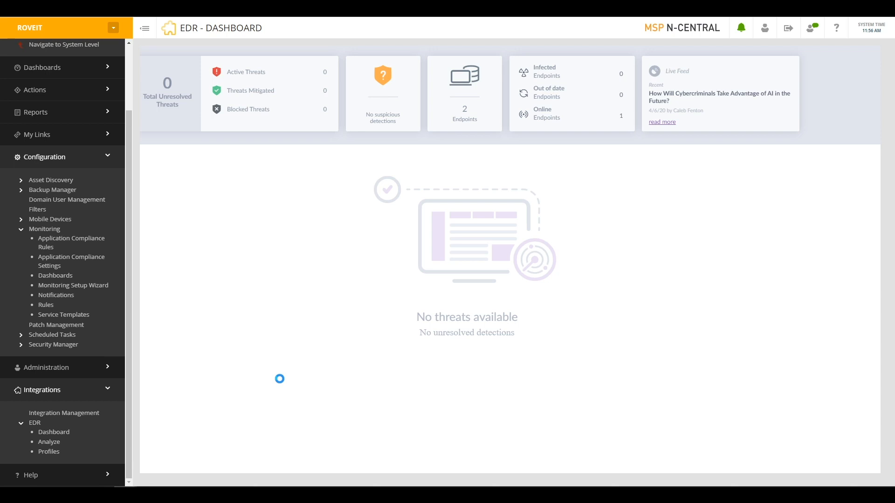
pyautogui.click(48, 440)
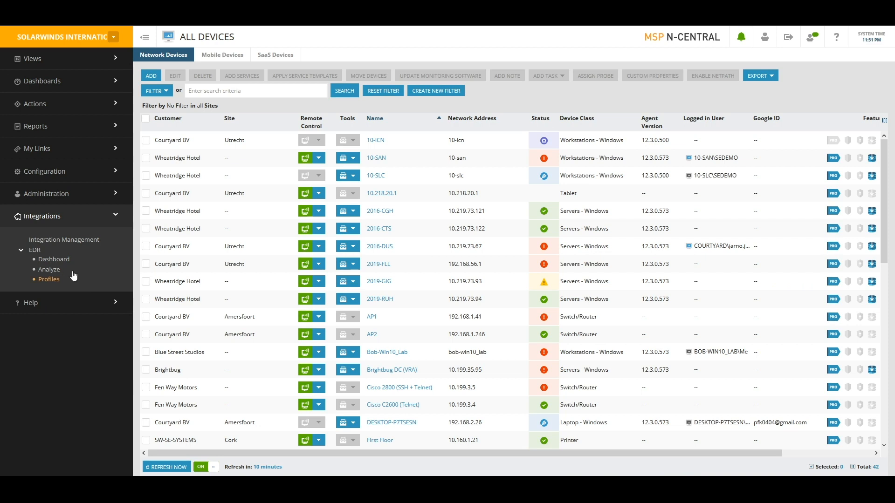
# - Show the EDR dashboard's unresolved detections for the last 30 days
pyautogui.click(54, 259)
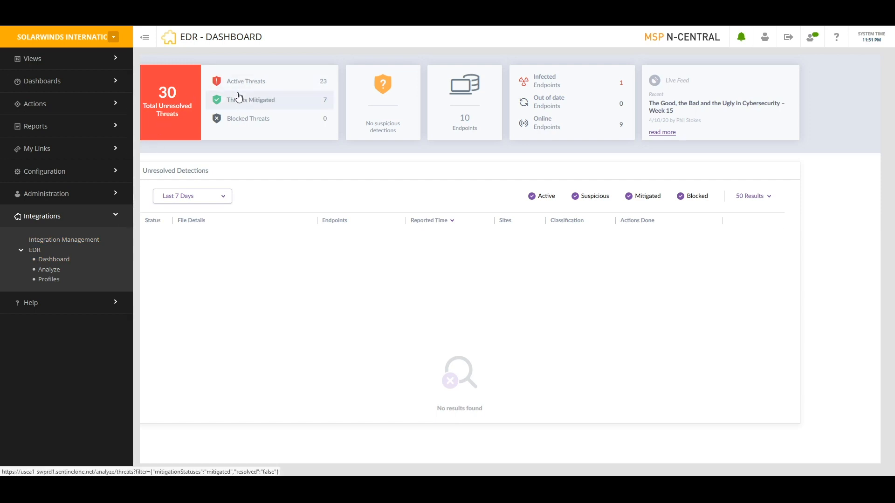
pyautogui.moveTo(240, 103)
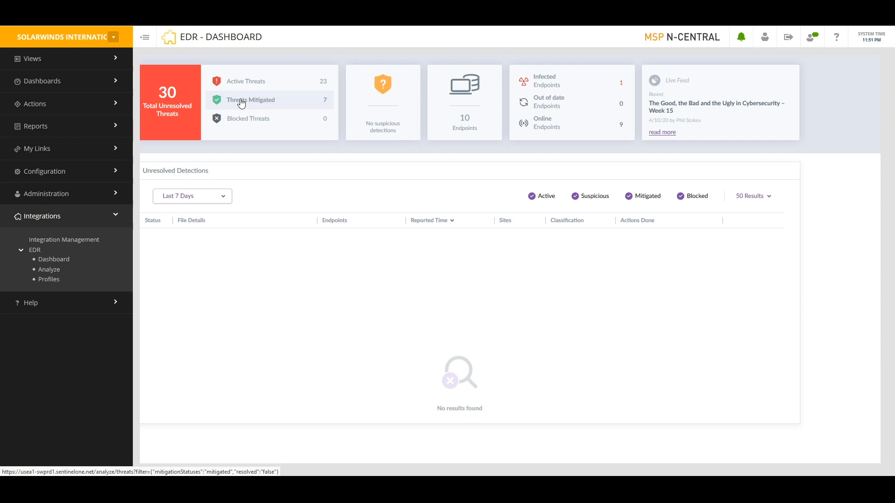
pyautogui.moveTo(482, 106)
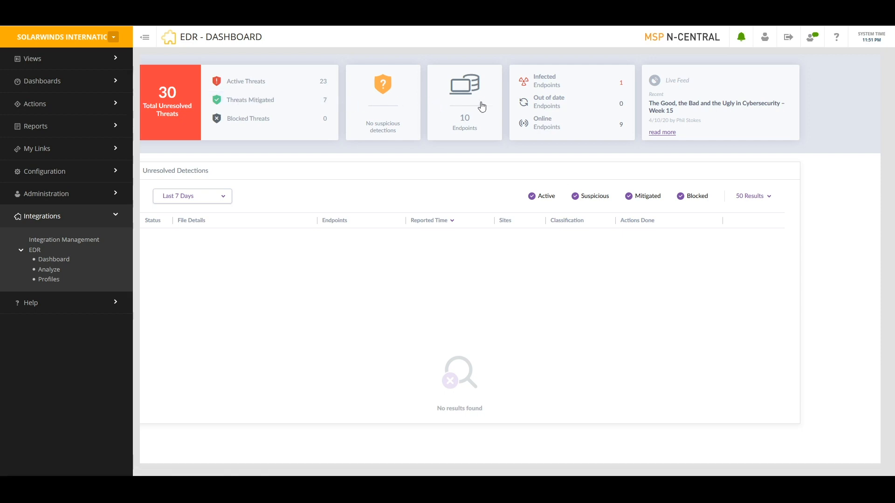
pyautogui.moveTo(546, 128)
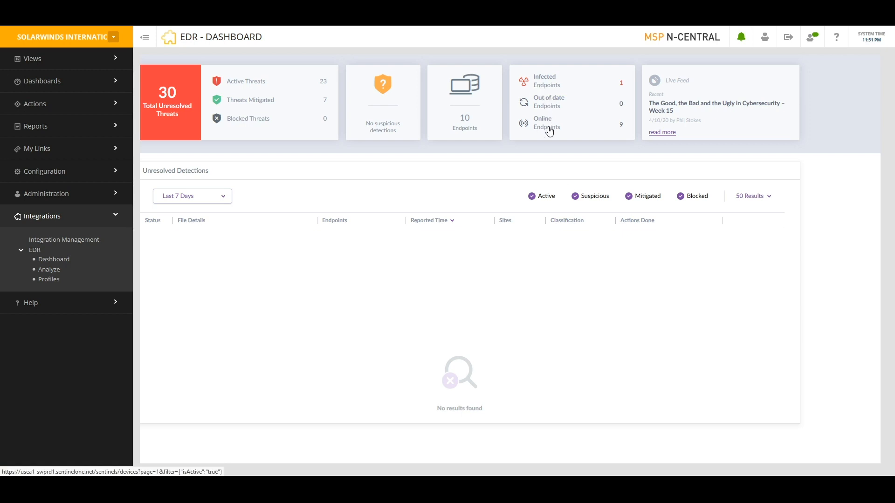
pyautogui.moveTo(304, 198)
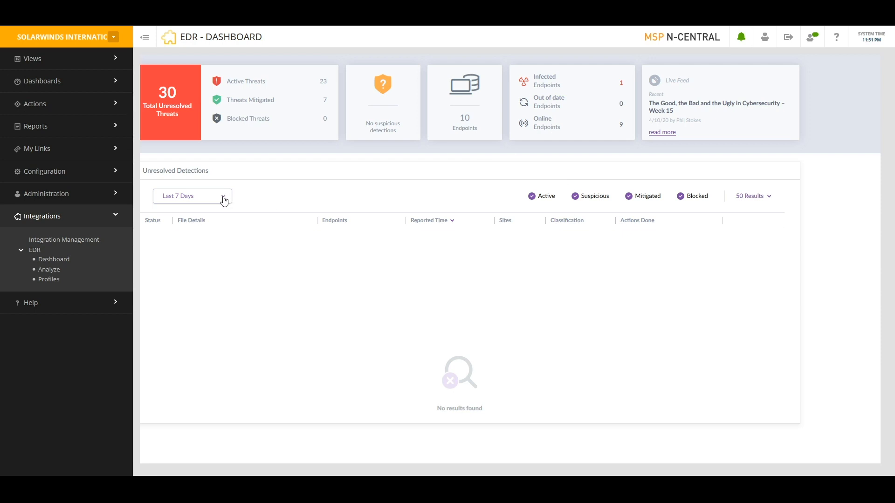
pyautogui.click(192, 196)
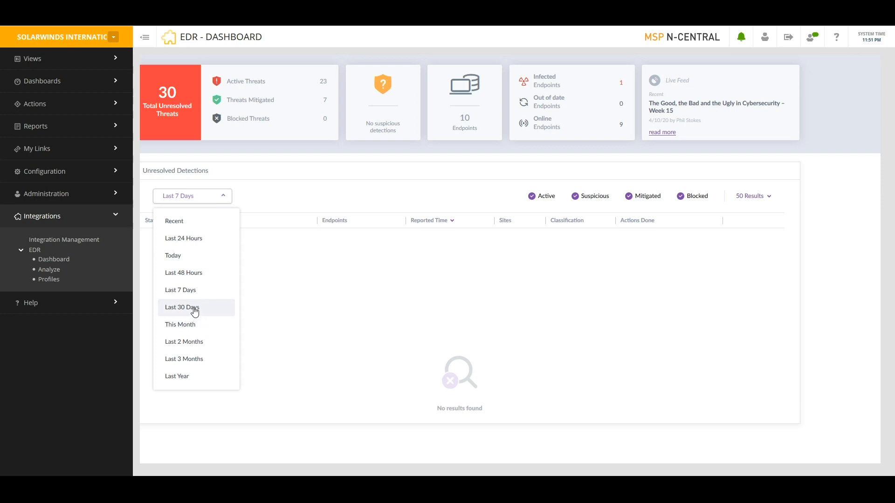
pyautogui.click(182, 306)
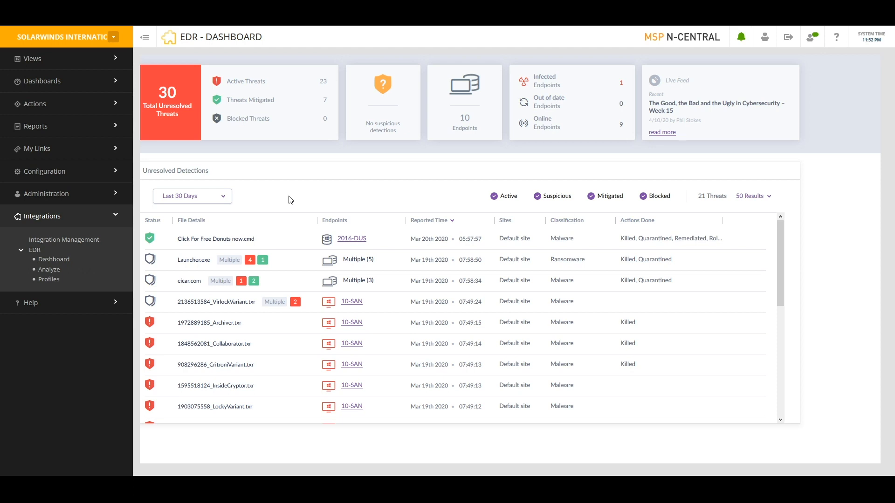
# - Go to the EDR Analyze page listing 21 unresolved threats over the last 3 months
pyautogui.click(50, 269)
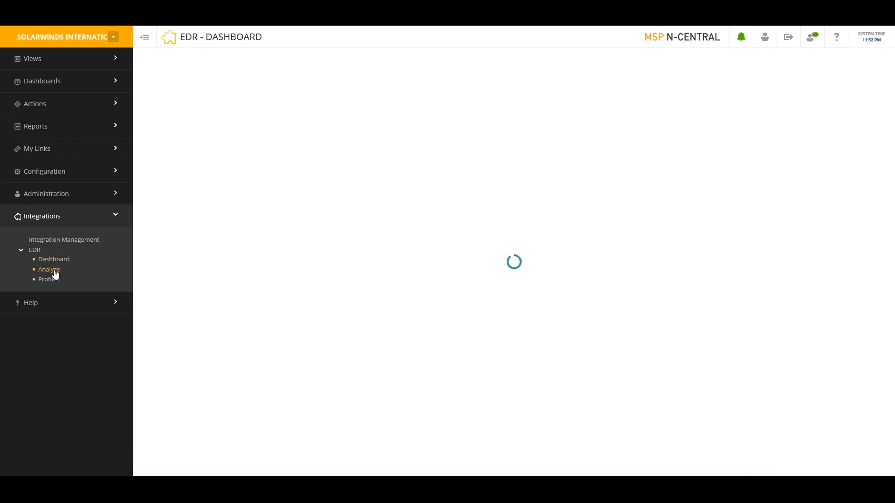
pyautogui.click(49, 269)
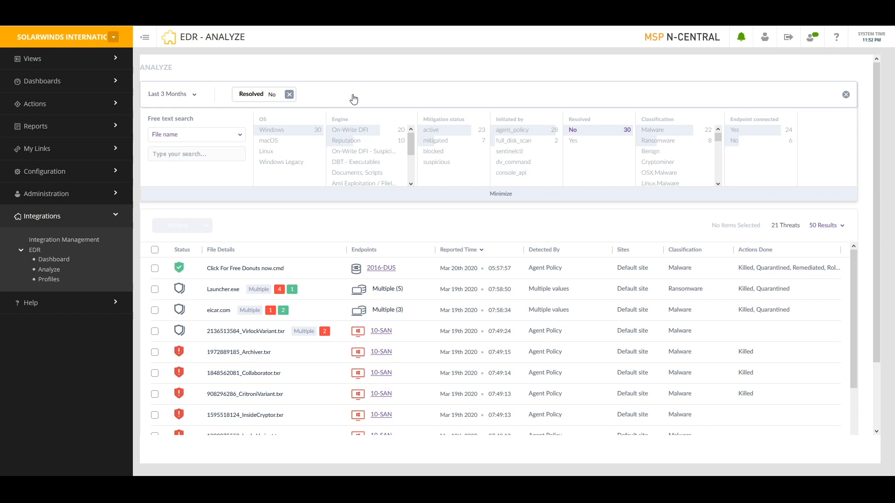
pyautogui.moveTo(354, 99)
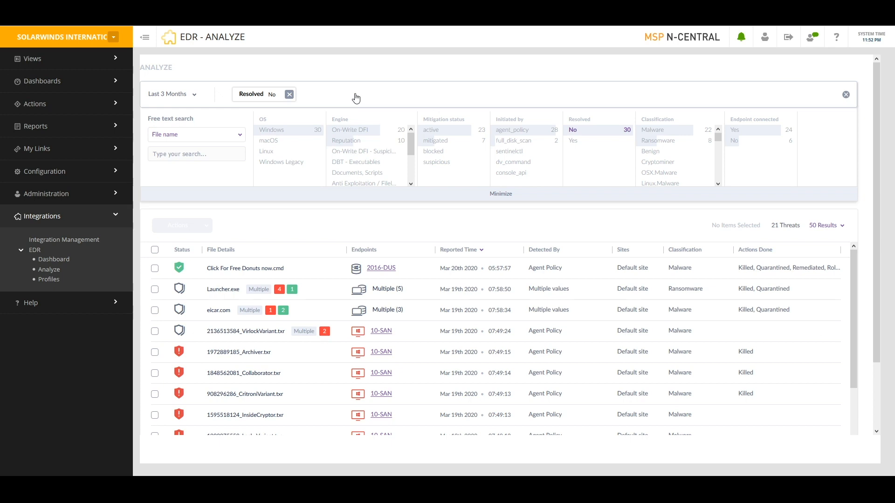
pyautogui.moveTo(288, 248)
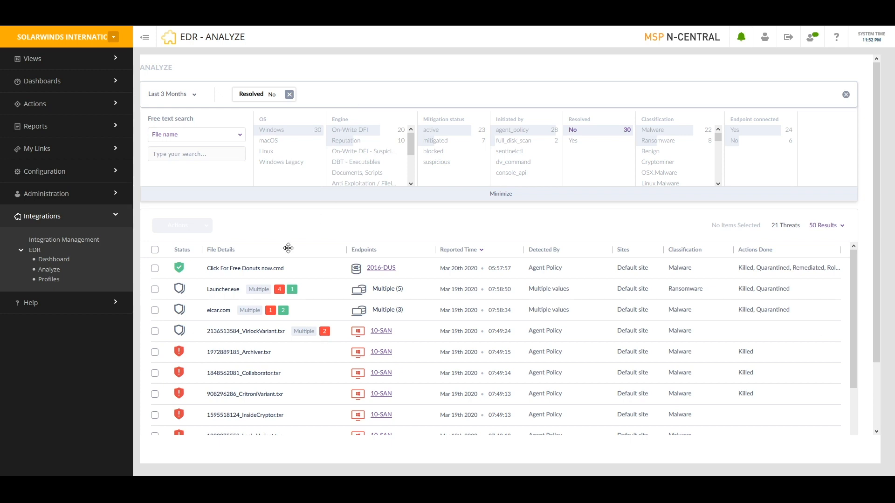
pyautogui.moveTo(270, 277)
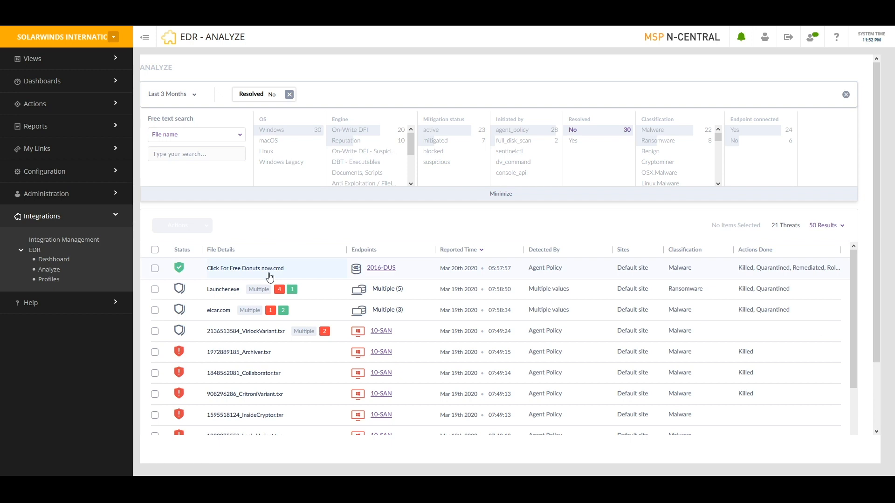
# - Bring up the threat details for Click For Free Donuts now.cmd from the Analyze list
pyautogui.click(245, 268)
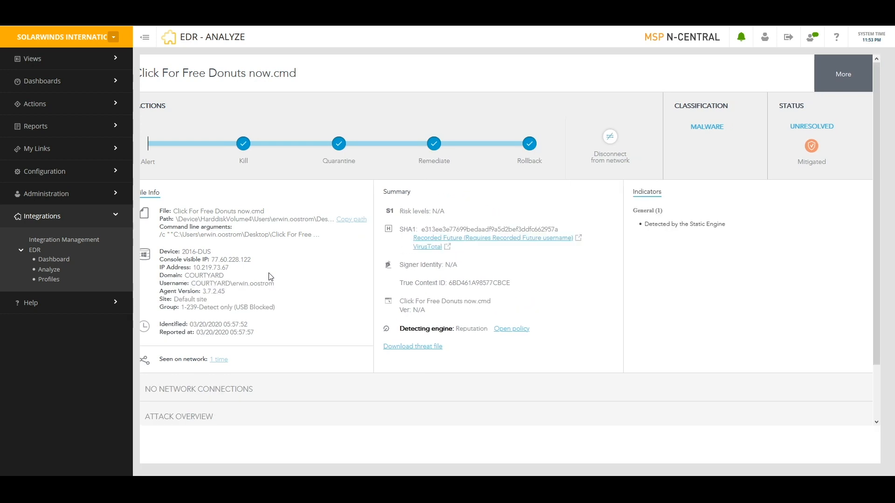
pyautogui.moveTo(288, 264)
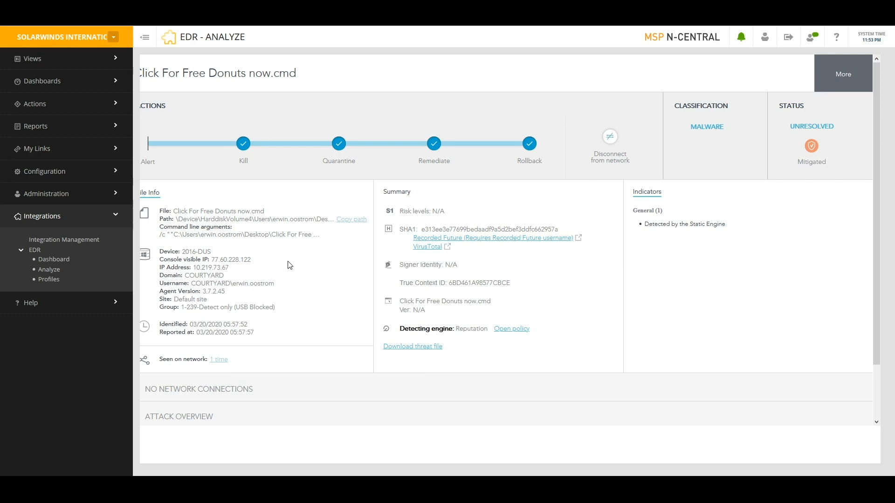
pyautogui.moveTo(334, 176)
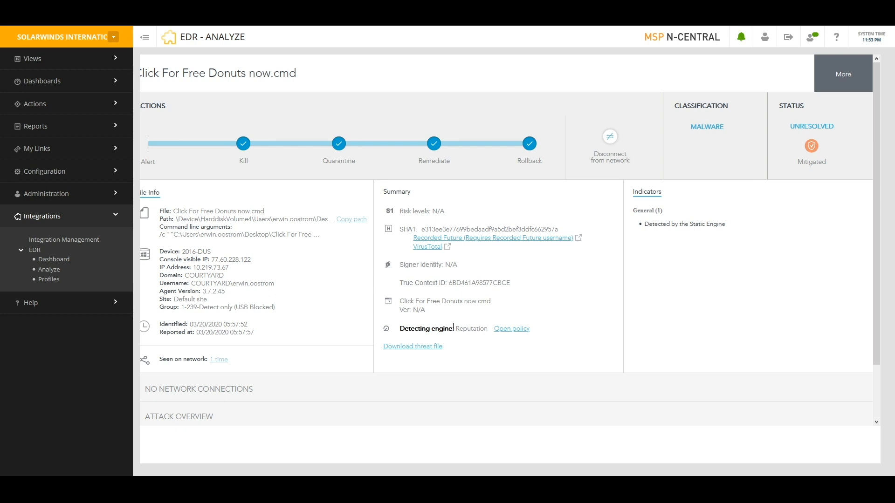
pyautogui.moveTo(444, 301)
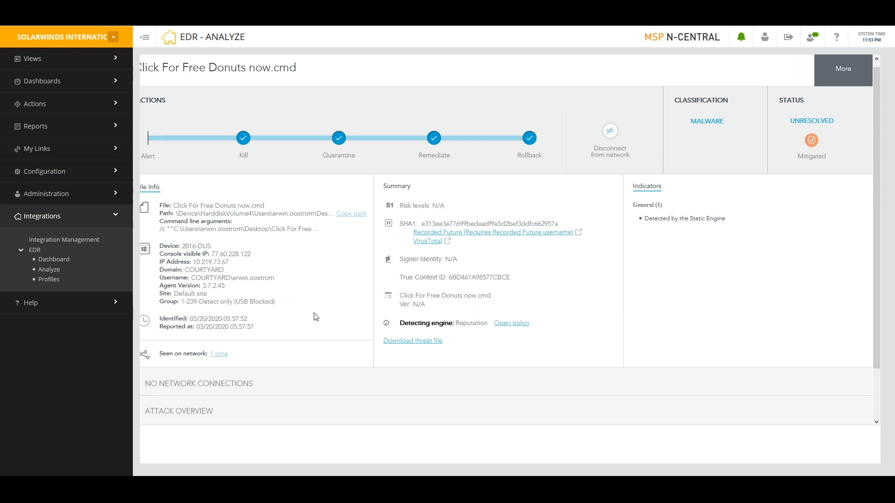
# - Expand the attack overview and scroll through its 182 events and the attack story line
pyautogui.scroll(-3)
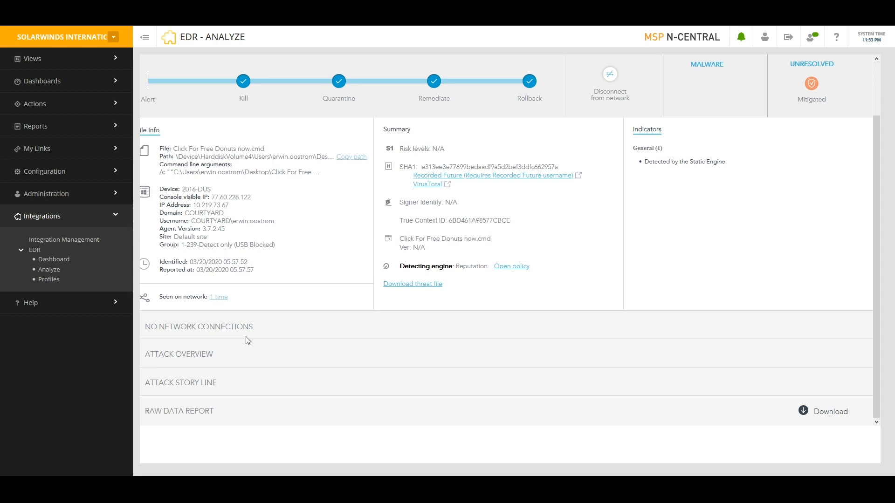
pyautogui.click(179, 354)
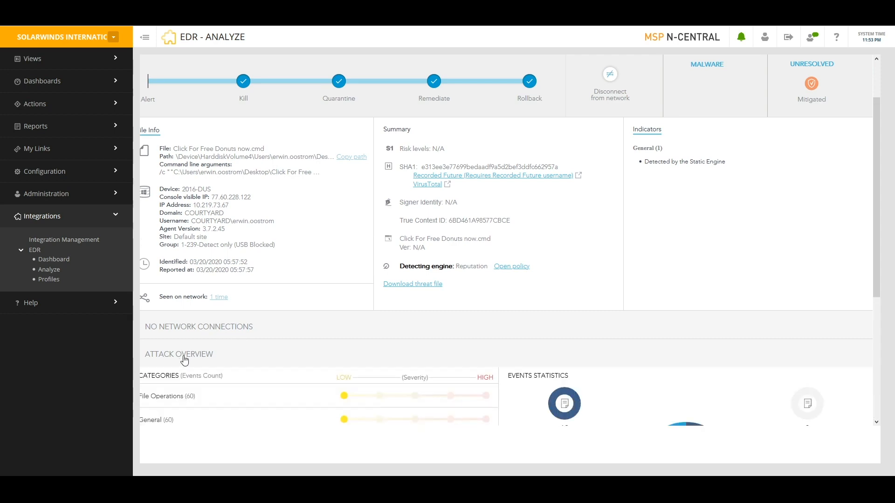
pyautogui.scroll(-3)
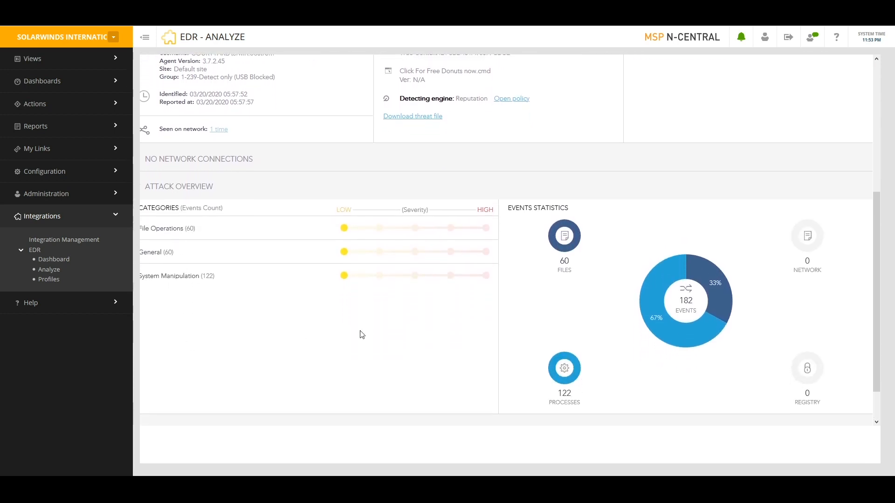
pyautogui.moveTo(564, 368)
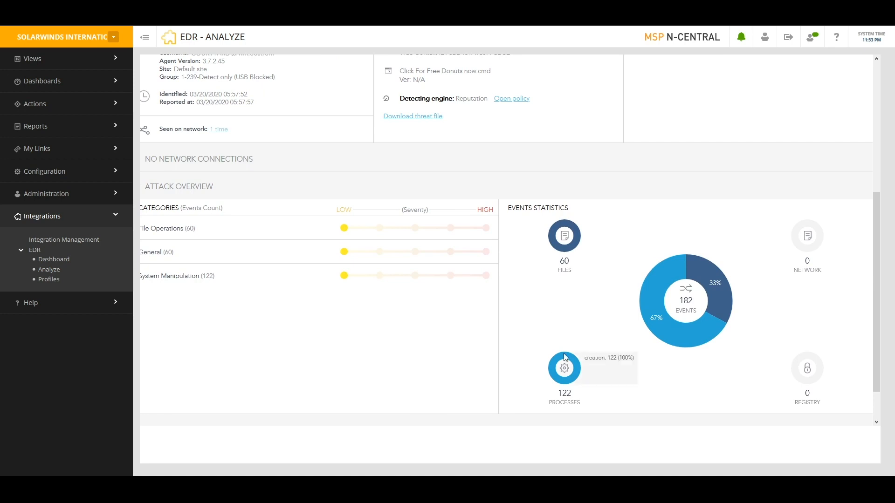
pyautogui.scroll(-3)
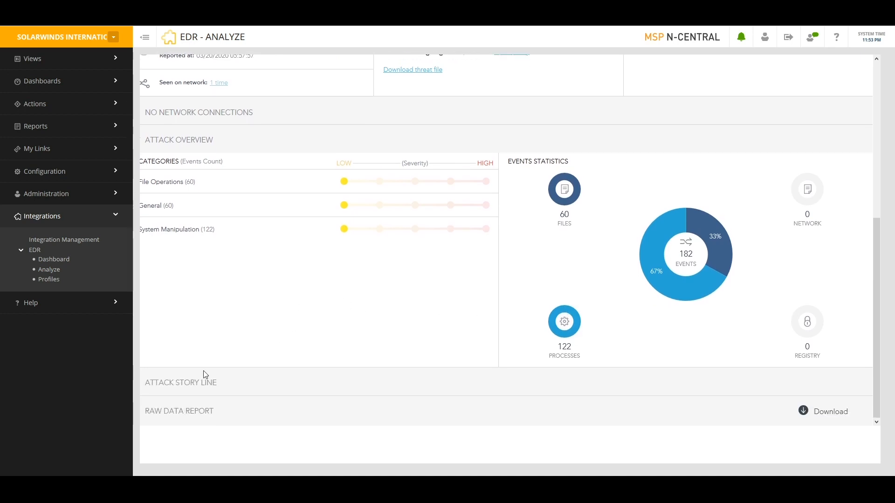
pyautogui.scroll(-3)
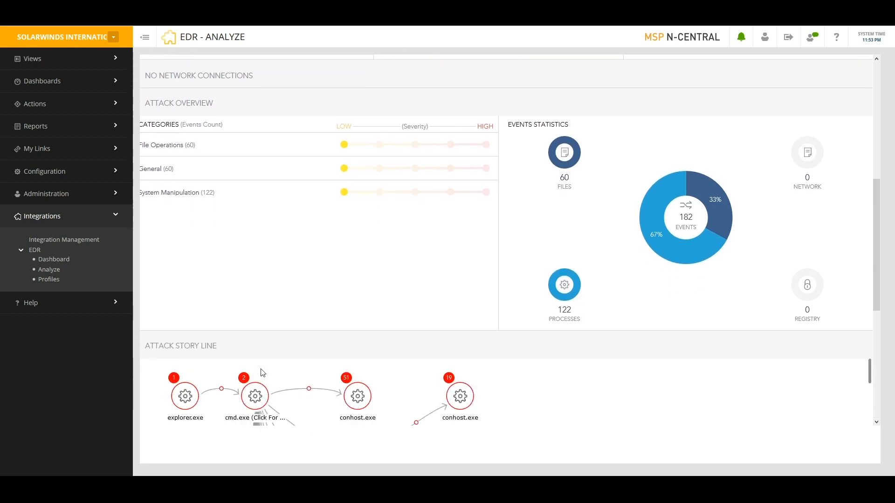
pyautogui.scroll(-3)
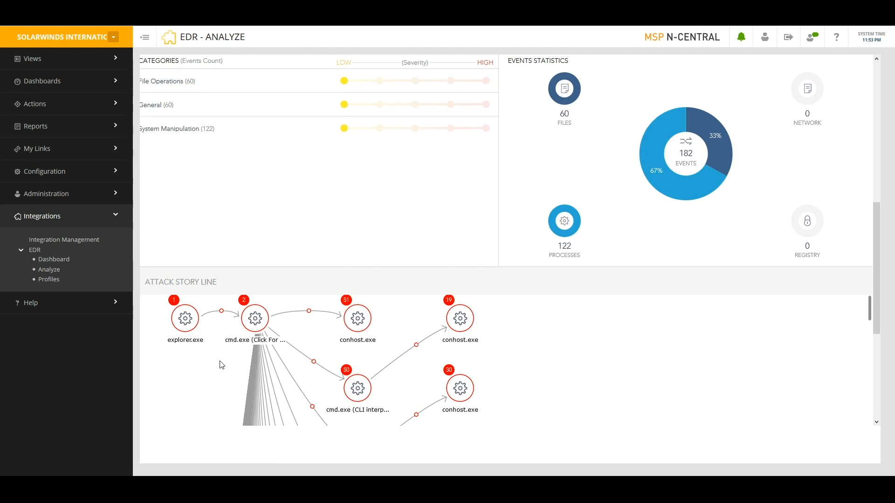
pyautogui.scroll(-3)
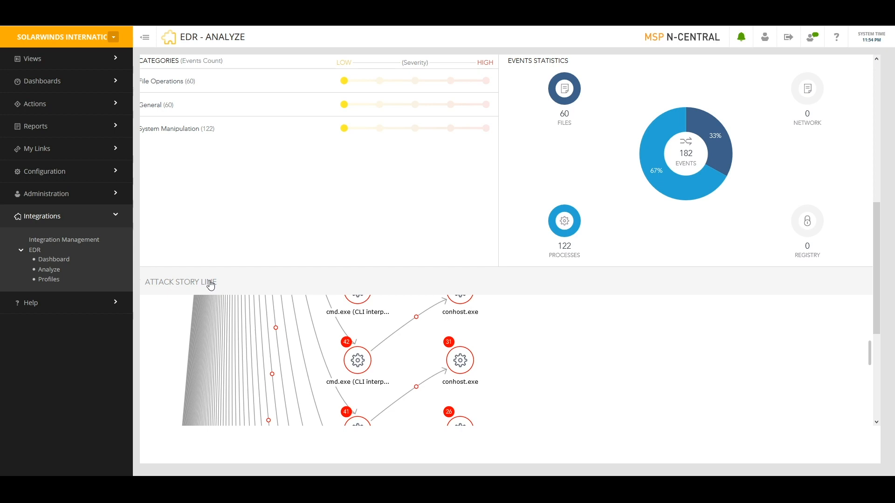
pyautogui.scroll(3)
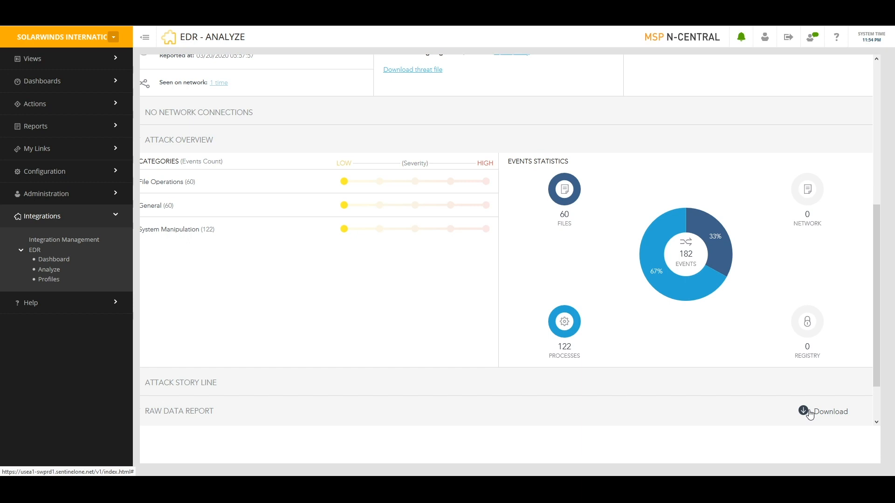
# - Return to the EDR Analyze list of unresolved threats
pyautogui.click(48, 268)
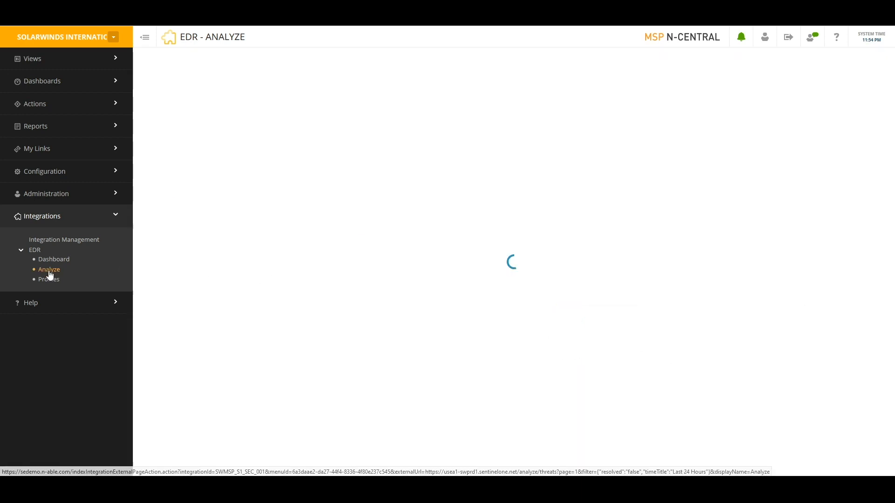
pyautogui.click(49, 269)
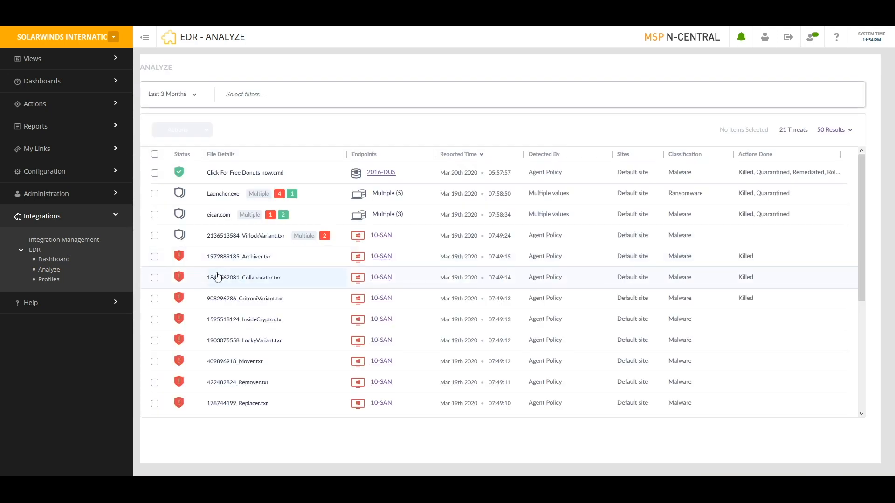
pyautogui.click(245, 94)
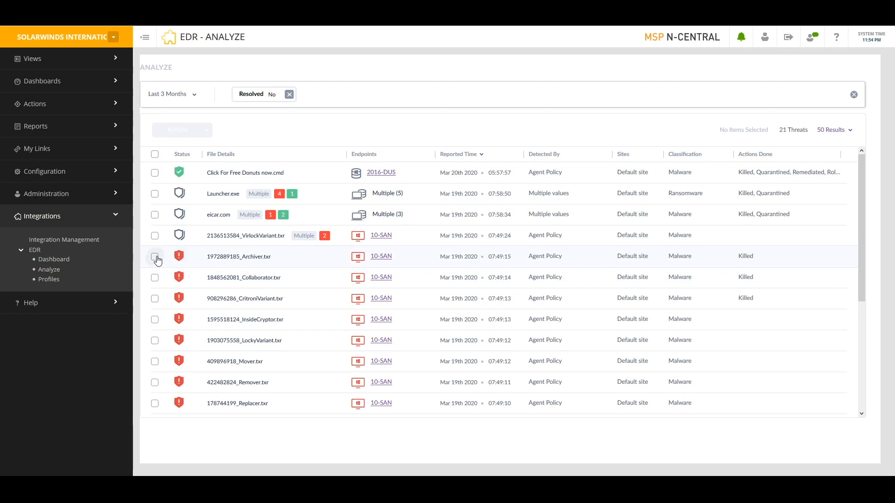
# - Select the InsideCryptor and LockyVariant threats and show the bulk Actions menu
pyautogui.click(154, 318)
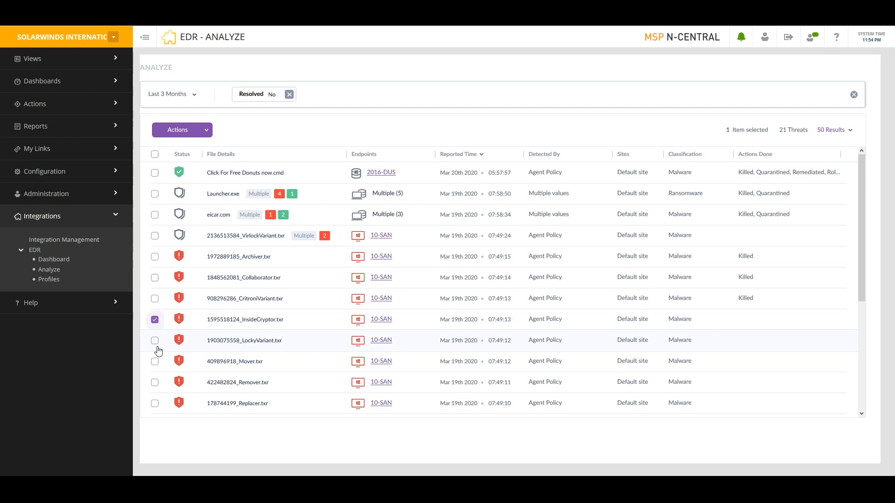
pyautogui.click(155, 360)
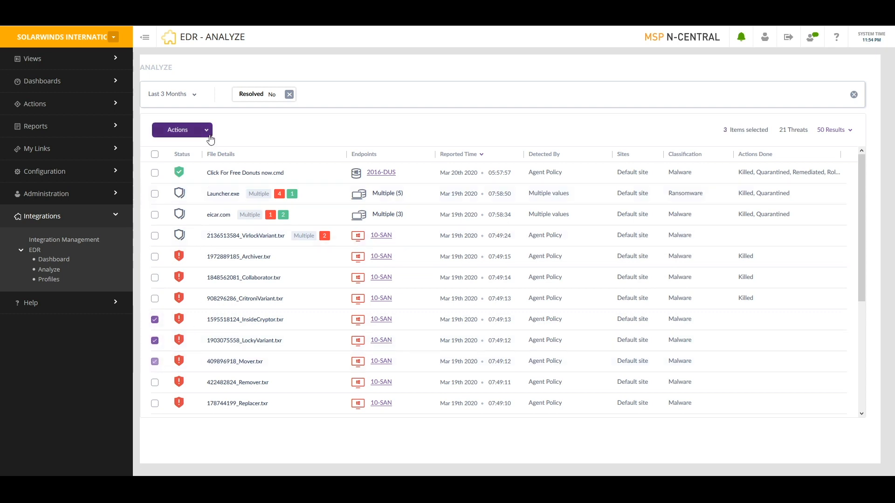
pyautogui.click(182, 130)
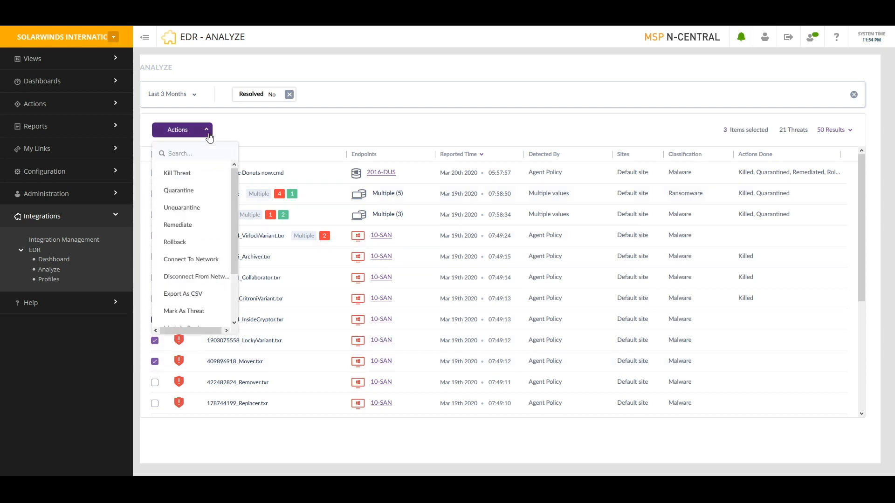
pyautogui.moveTo(177, 173)
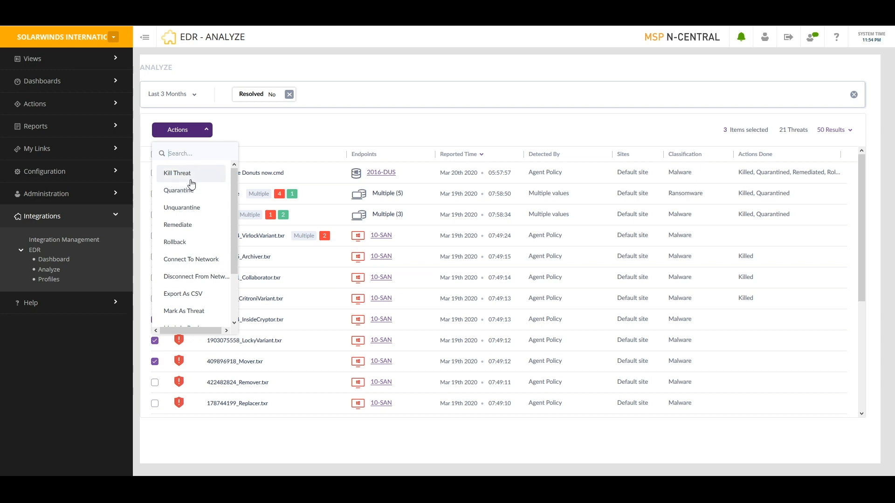
pyautogui.moveTo(190, 242)
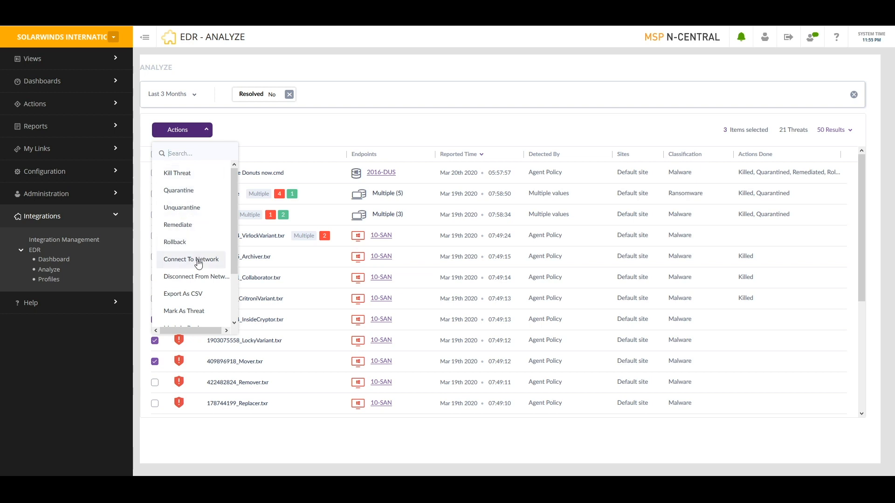
pyautogui.moveTo(197, 277)
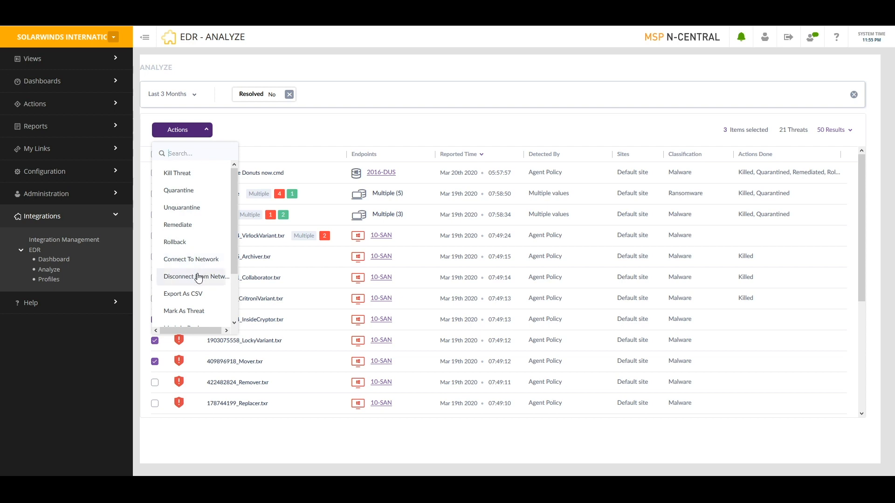
pyautogui.moveTo(196, 242)
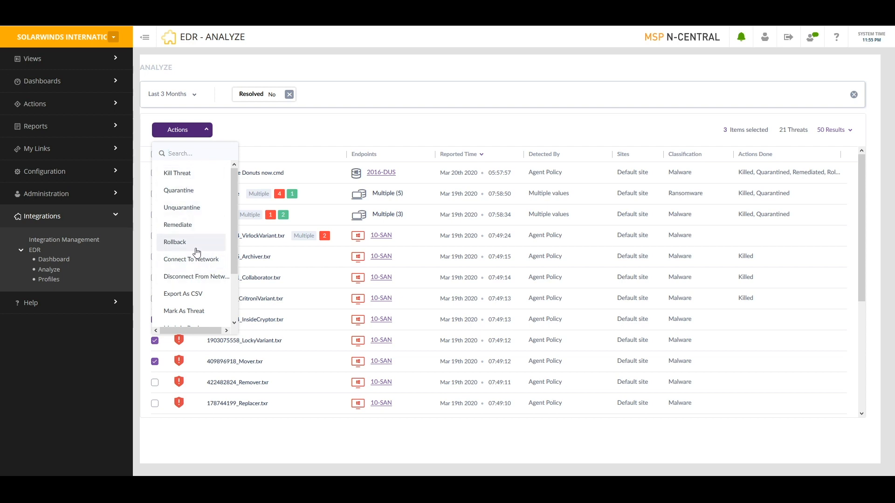